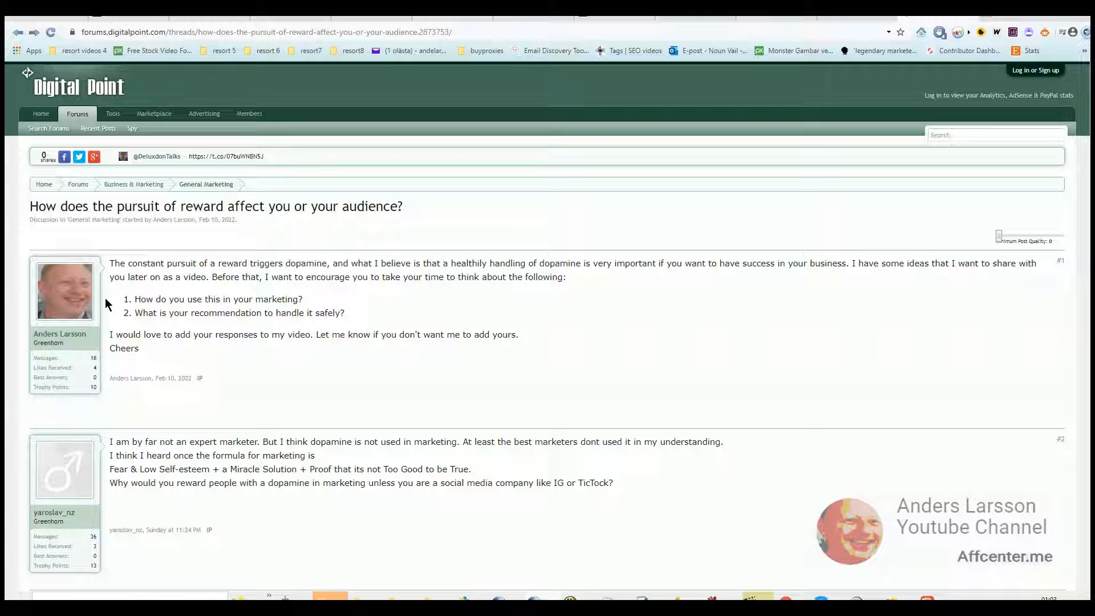
mouse_move(778, 387)
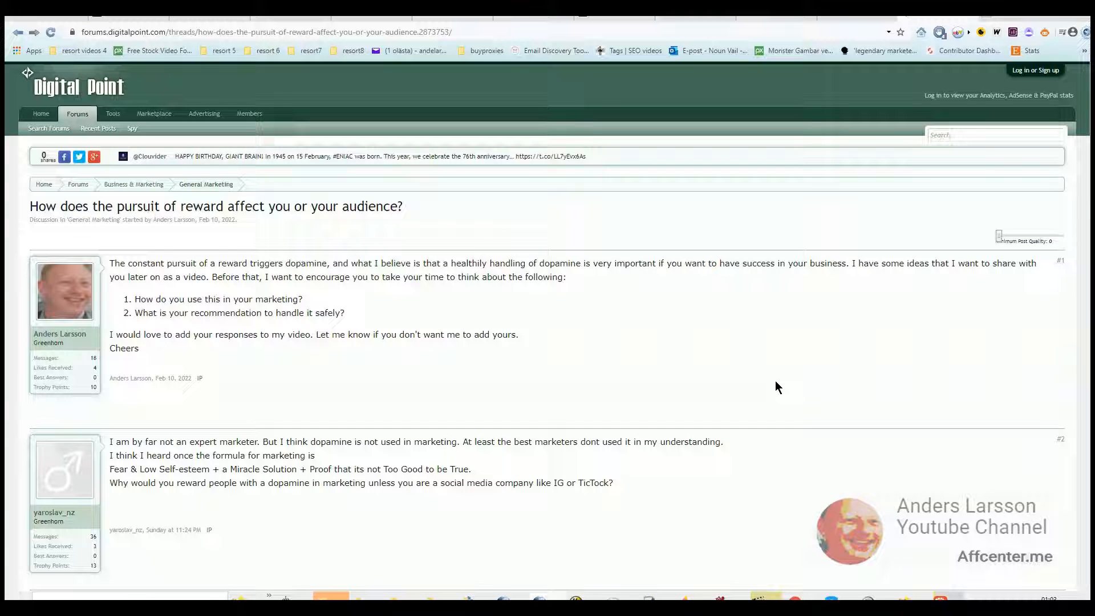
mouse_move(591, 383)
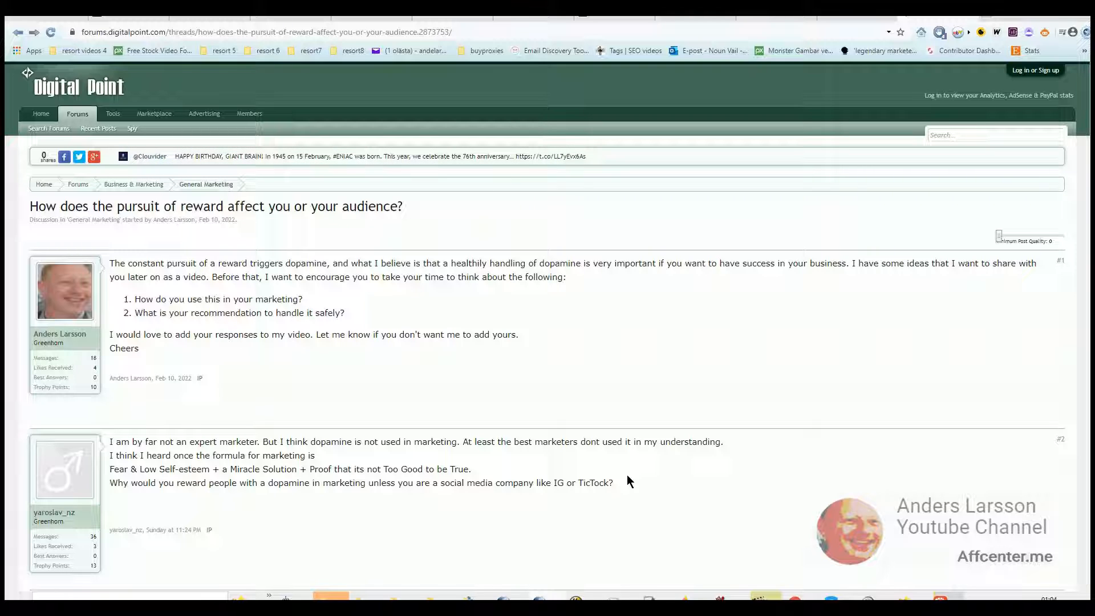
mouse_move(785, 429)
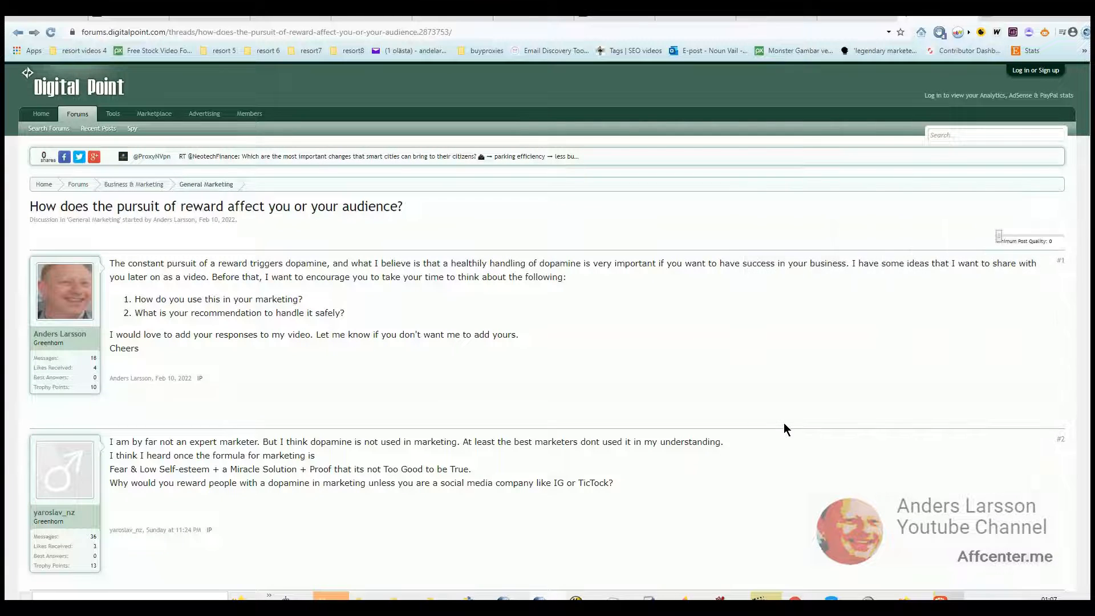
mouse_move(872, 513)
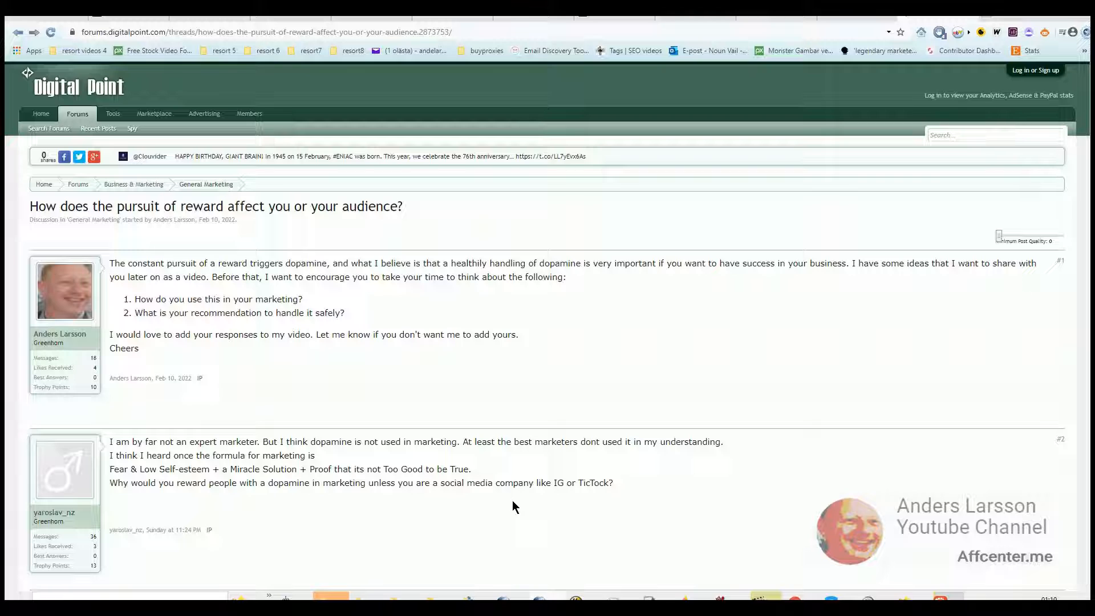
mouse_move(533, 518)
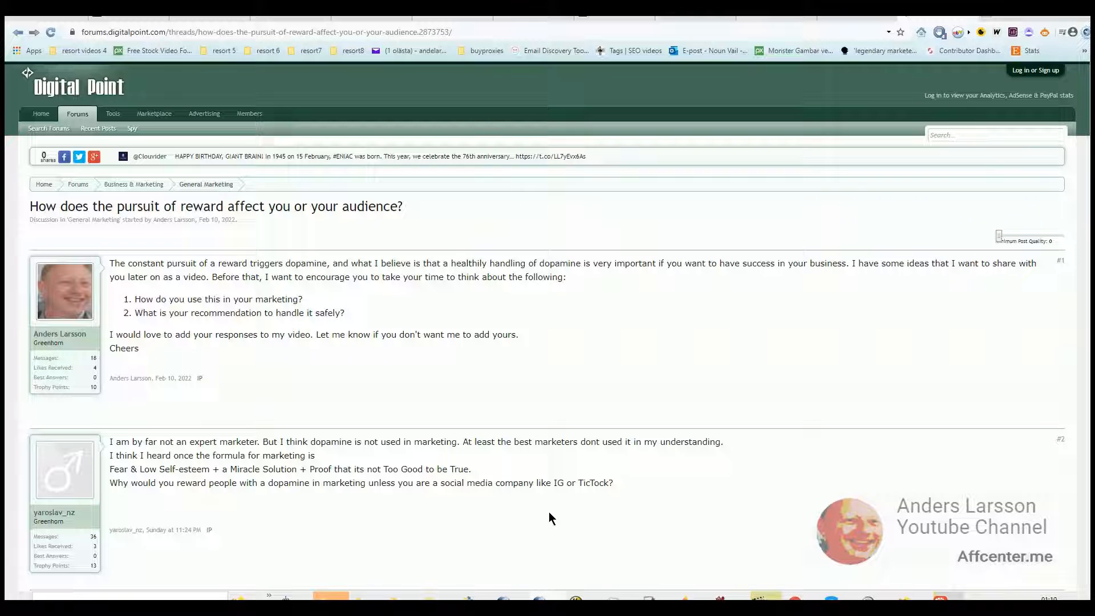
mouse_move(559, 518)
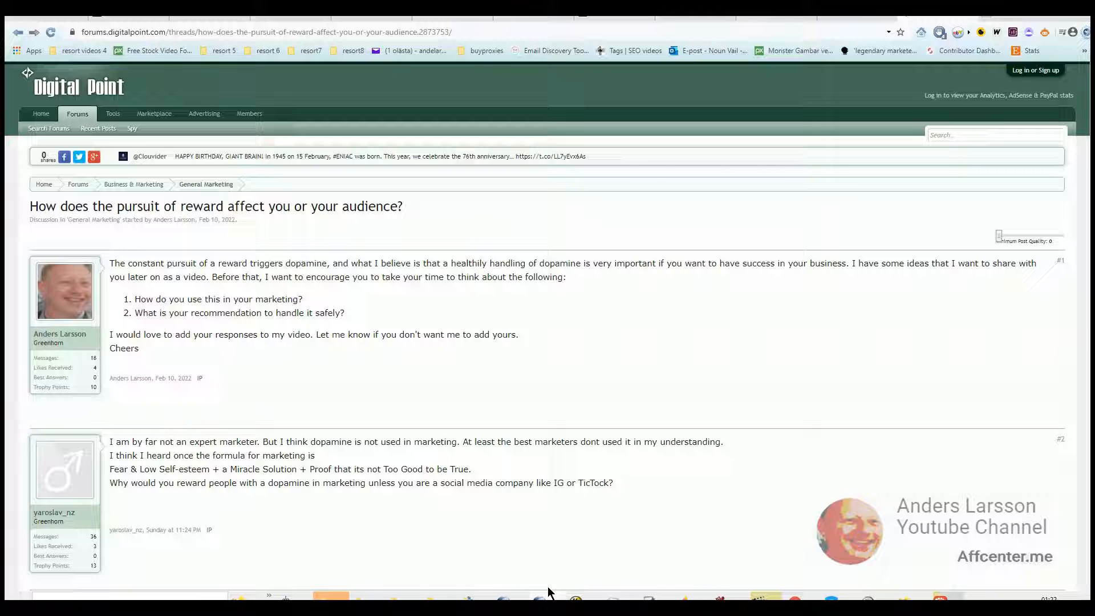
mouse_move(566, 568)
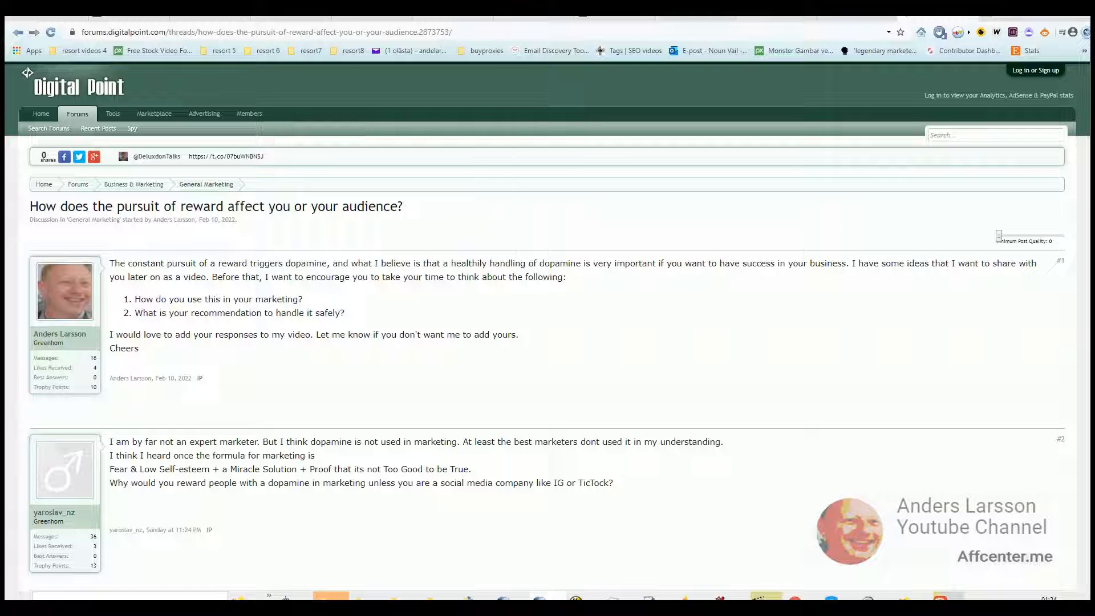
mouse_move(382, 385)
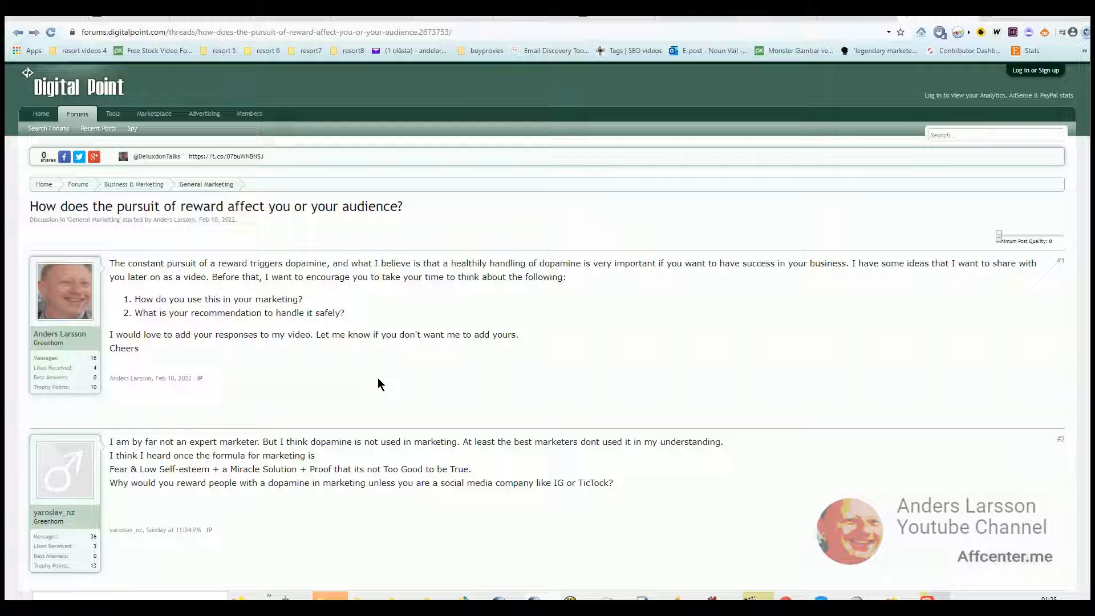
mouse_move(168, 316)
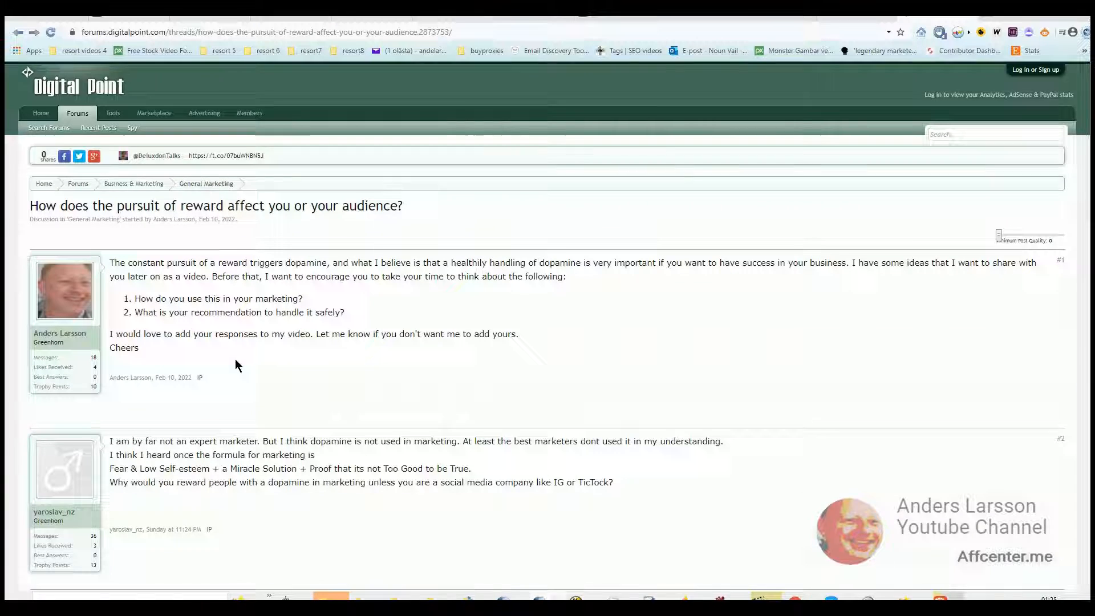
Link the figure's Dream goal to Financial independent with a hand-drawn connector curve.
scroll(down, 3)
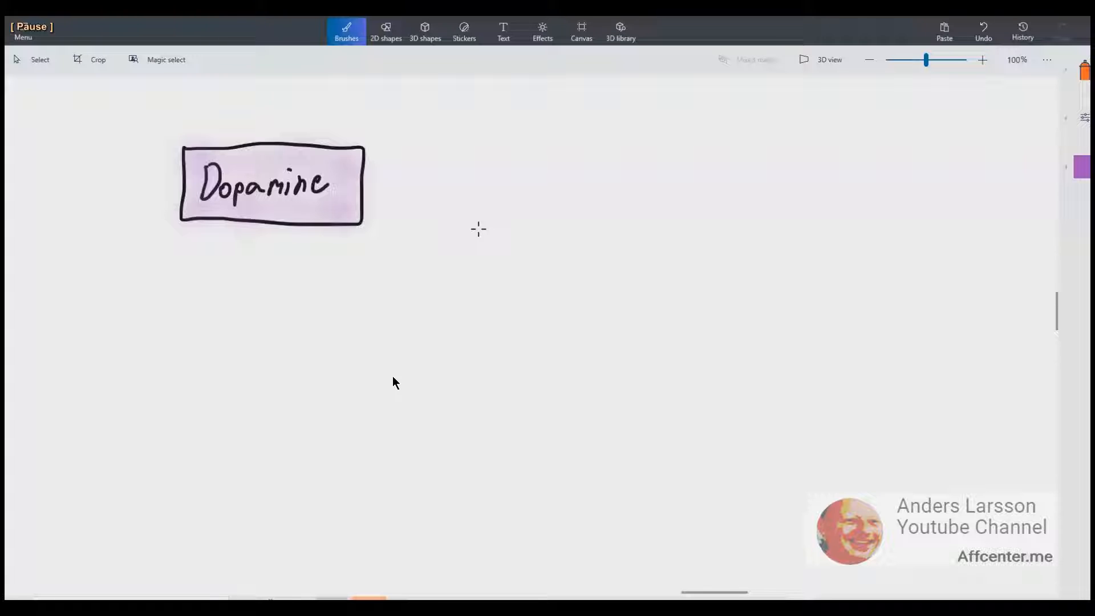
mouse_move(567, 462)
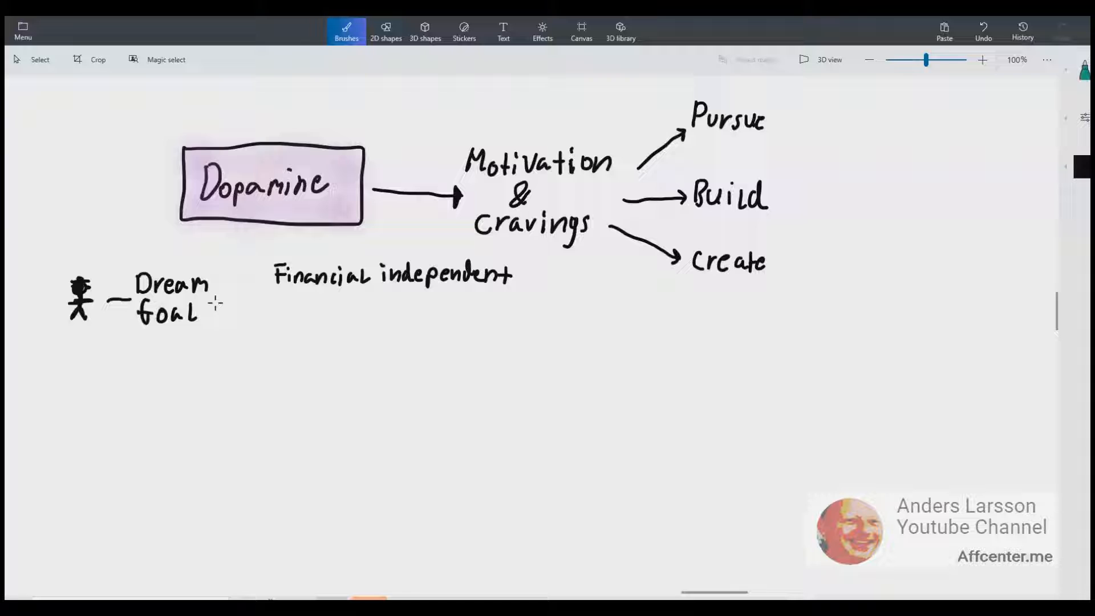
drag(217, 304, 263, 283)
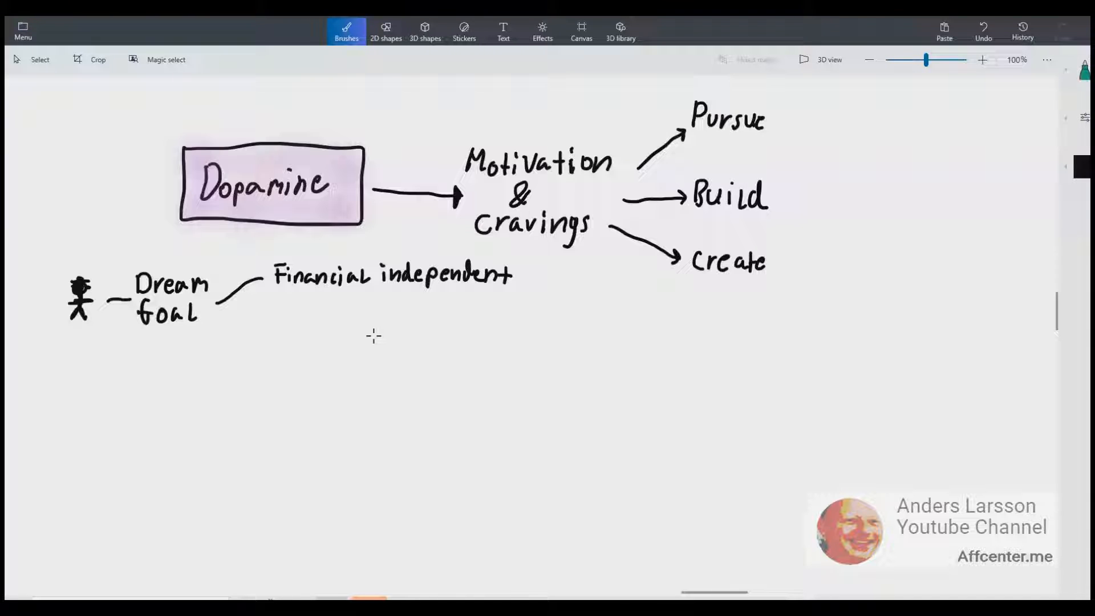
Start the branch below Financial independent leading toward Online business.
drag(369, 300, 391, 335)
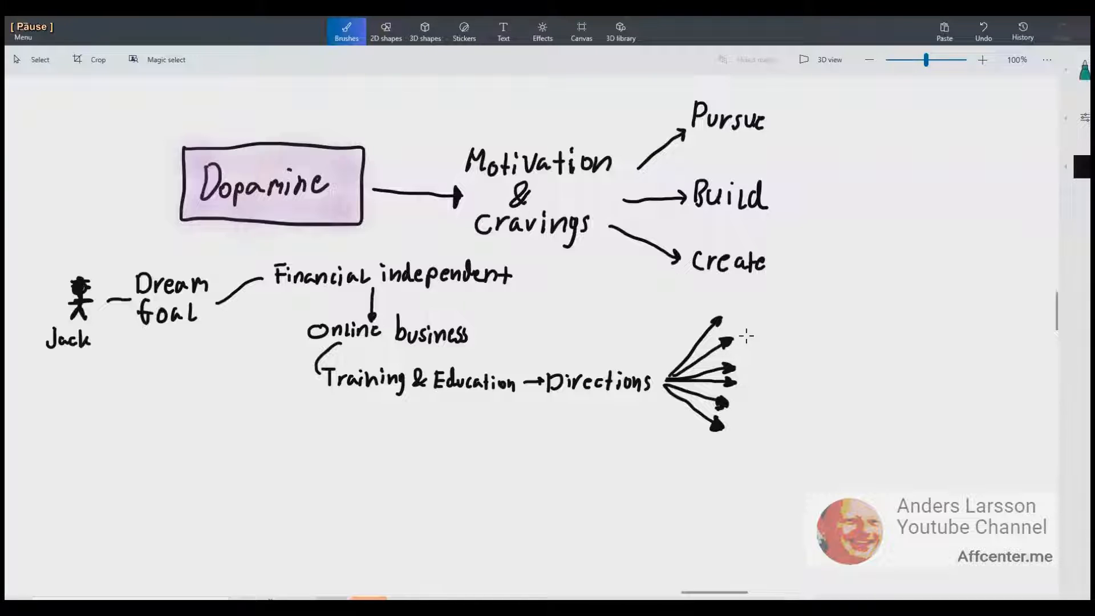
mouse_move(738, 307)
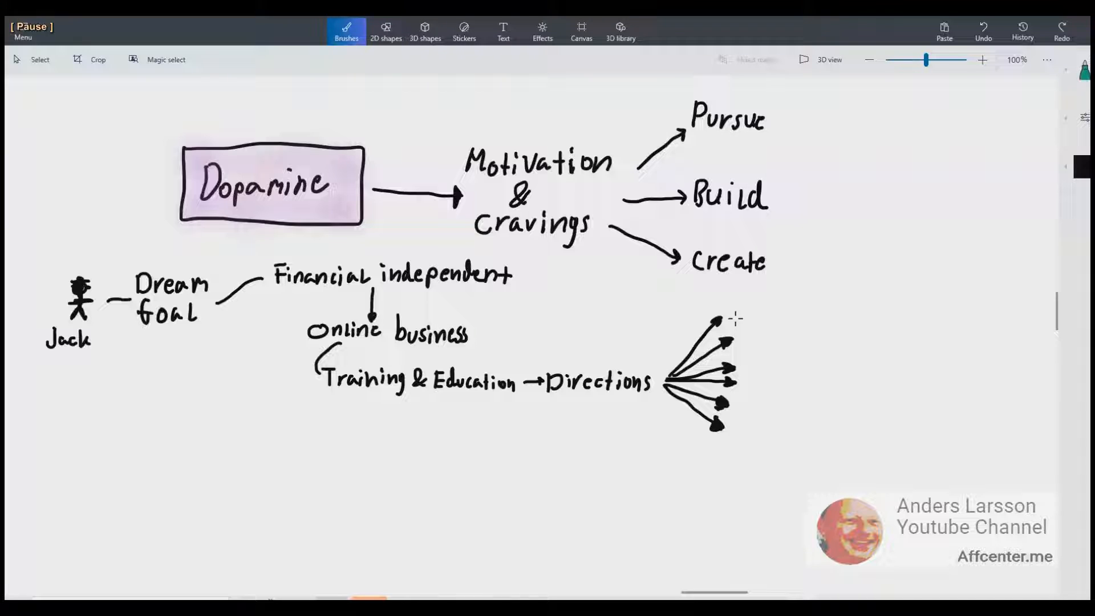
mouse_move(737, 329)
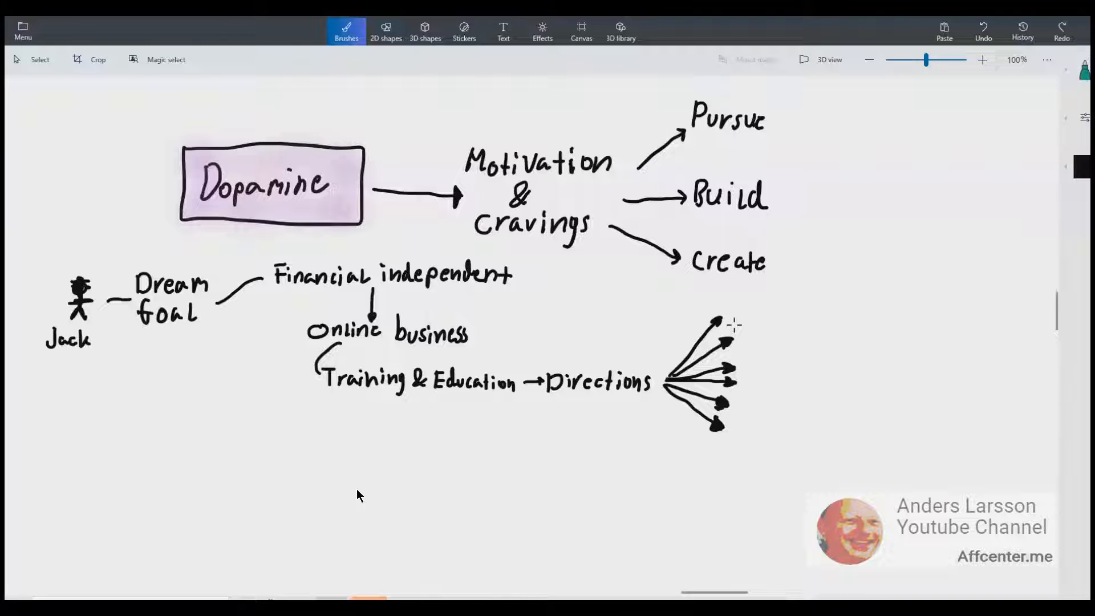
Draw the small C box at the tip of the top Directions arrow.
drag(740, 328, 796, 332)
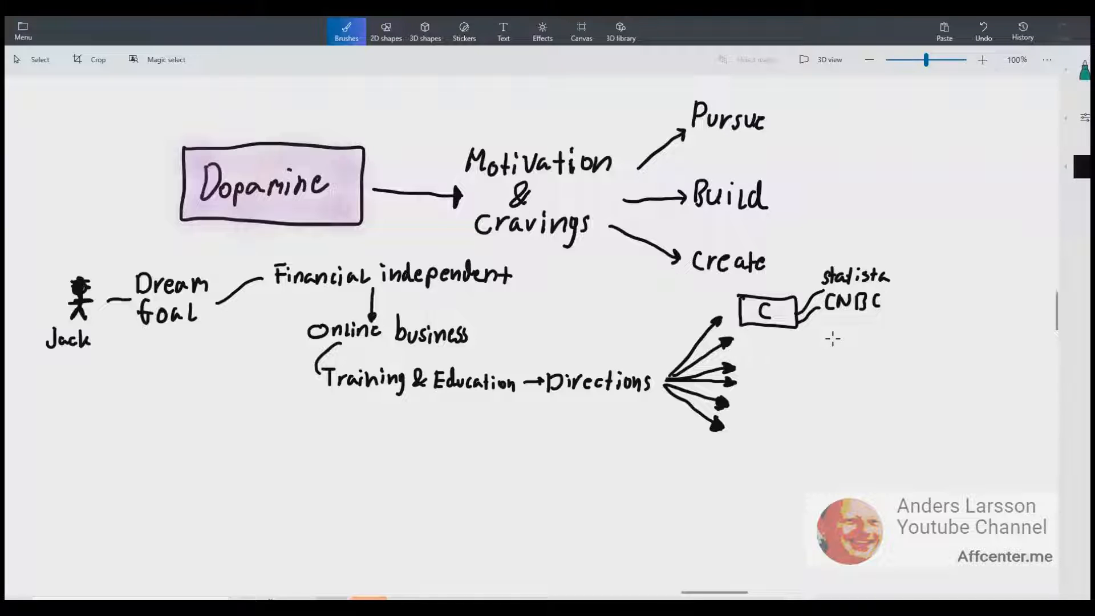
mouse_move(781, 338)
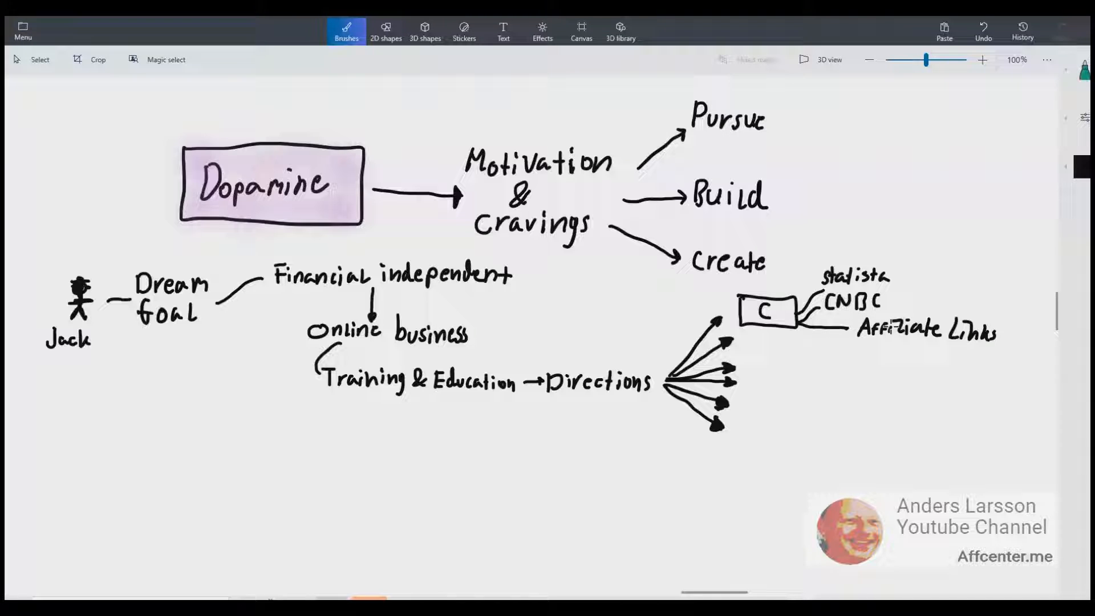
mouse_move(934, 246)
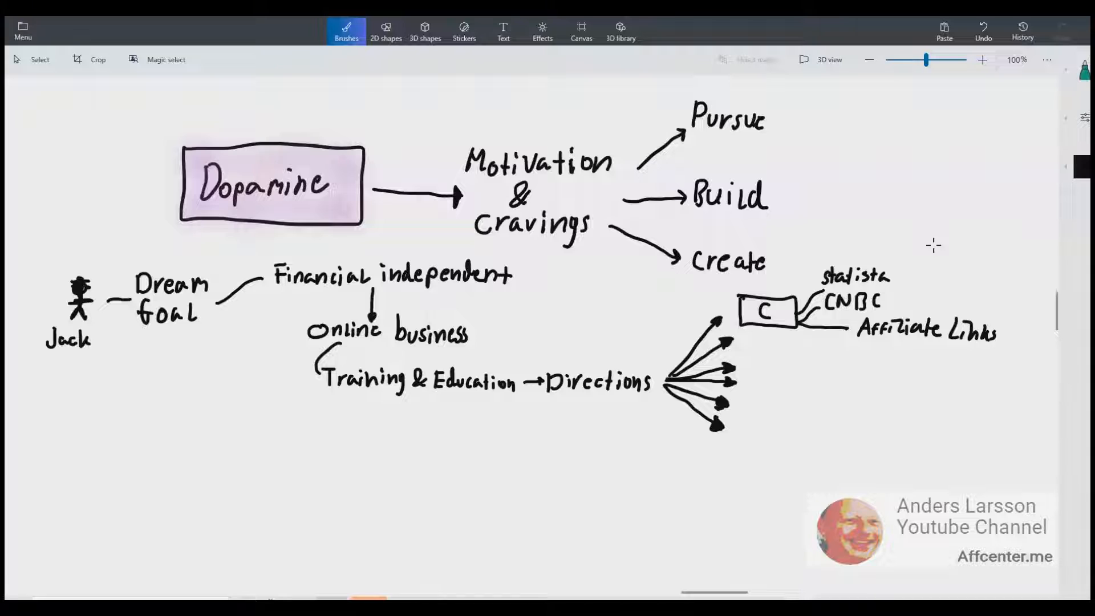
mouse_move(777, 335)
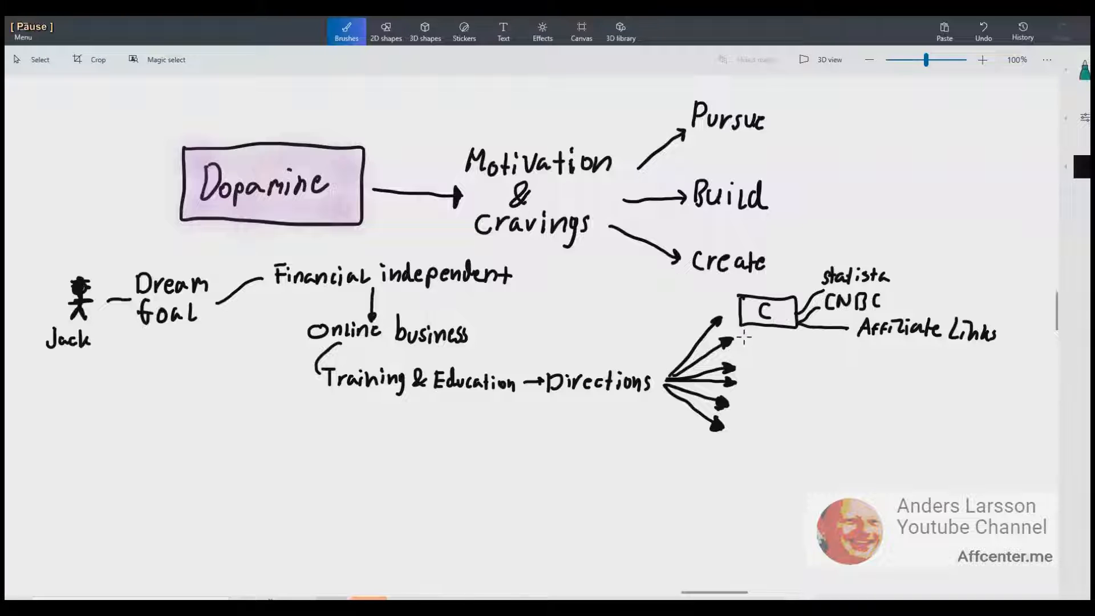
Add another small C box at a Directions arrow tip with the marker.
drag(740, 342, 796, 359)
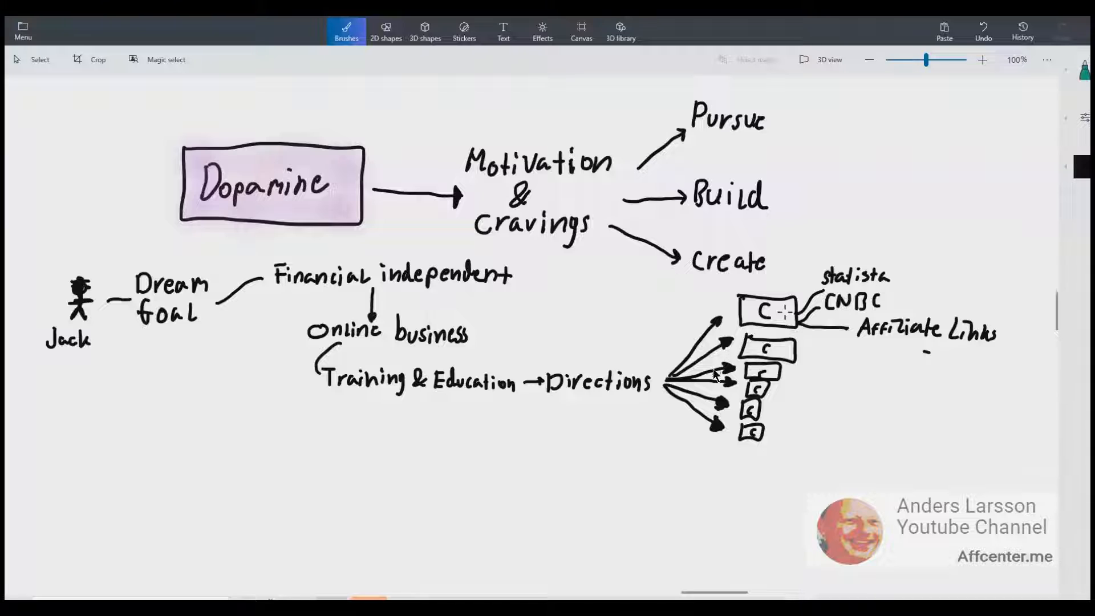
mouse_move(747, 412)
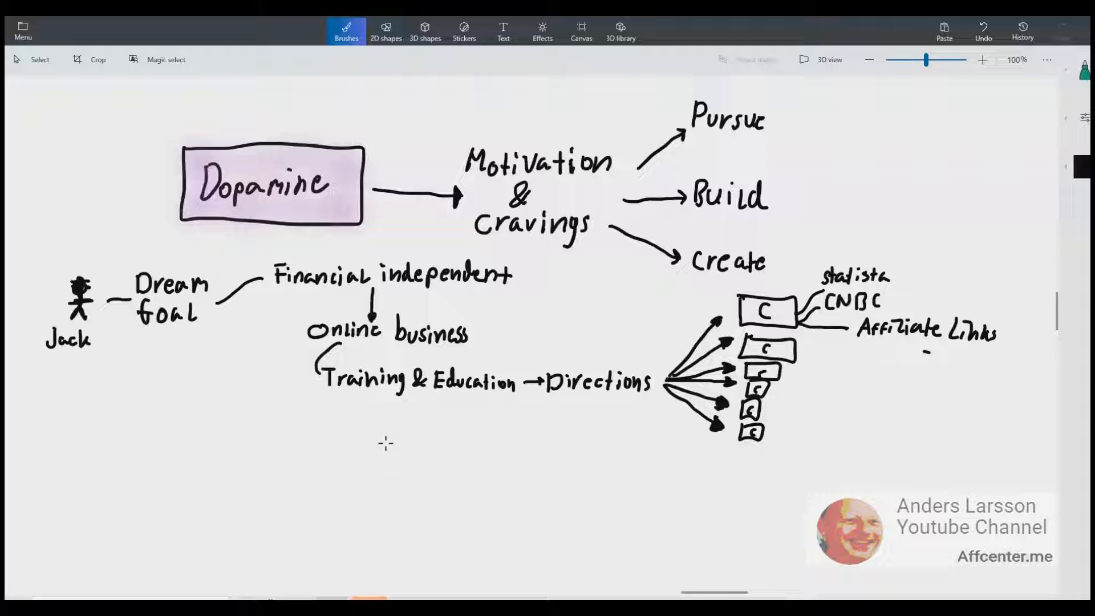
mouse_move(177, 452)
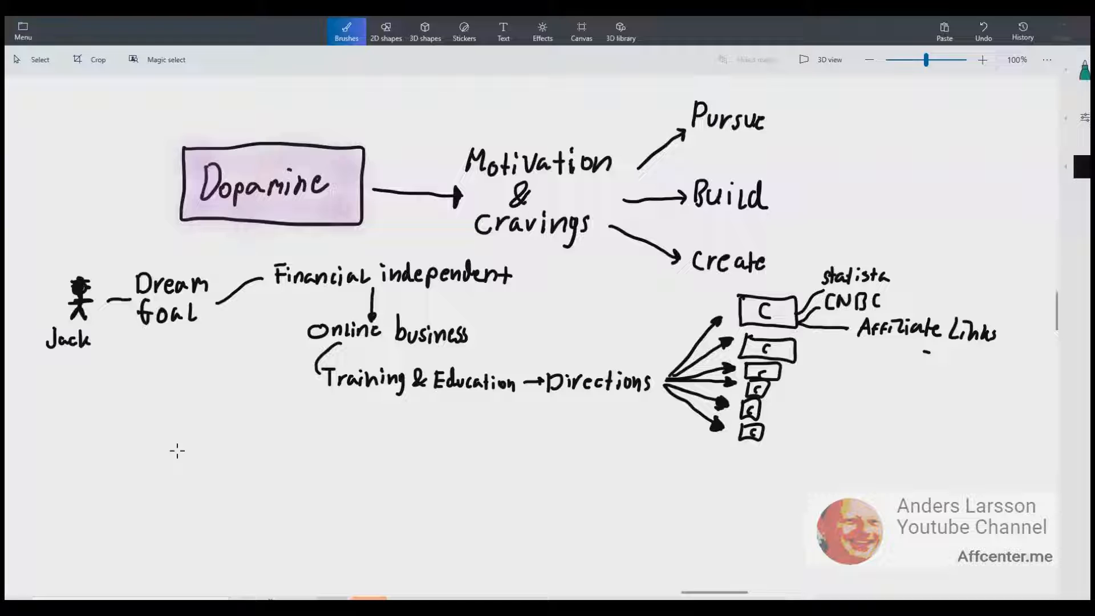
mouse_move(86, 431)
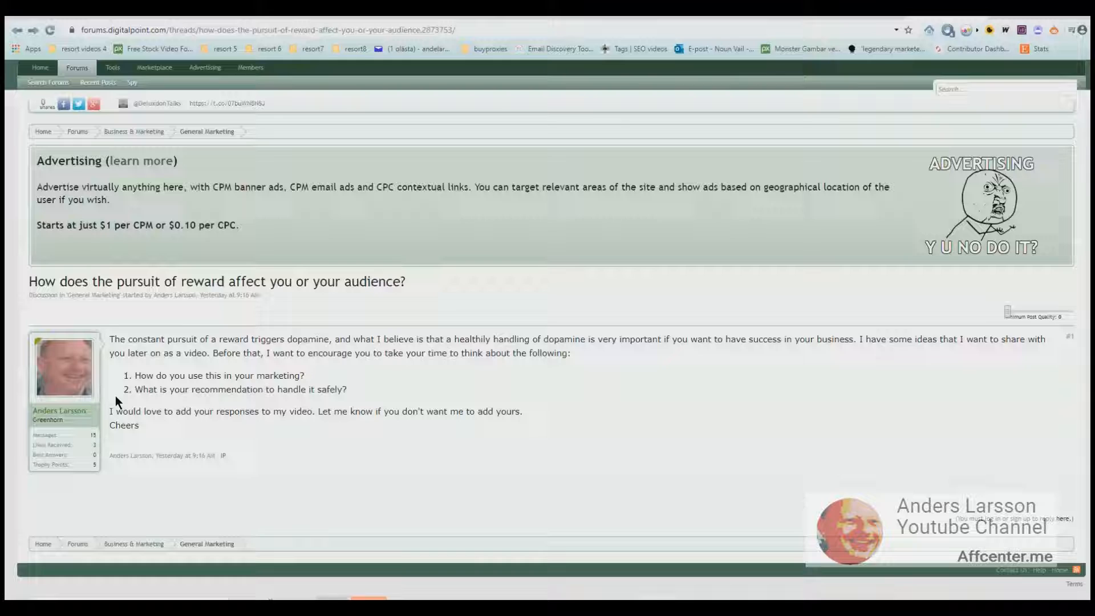
mouse_move(363, 402)
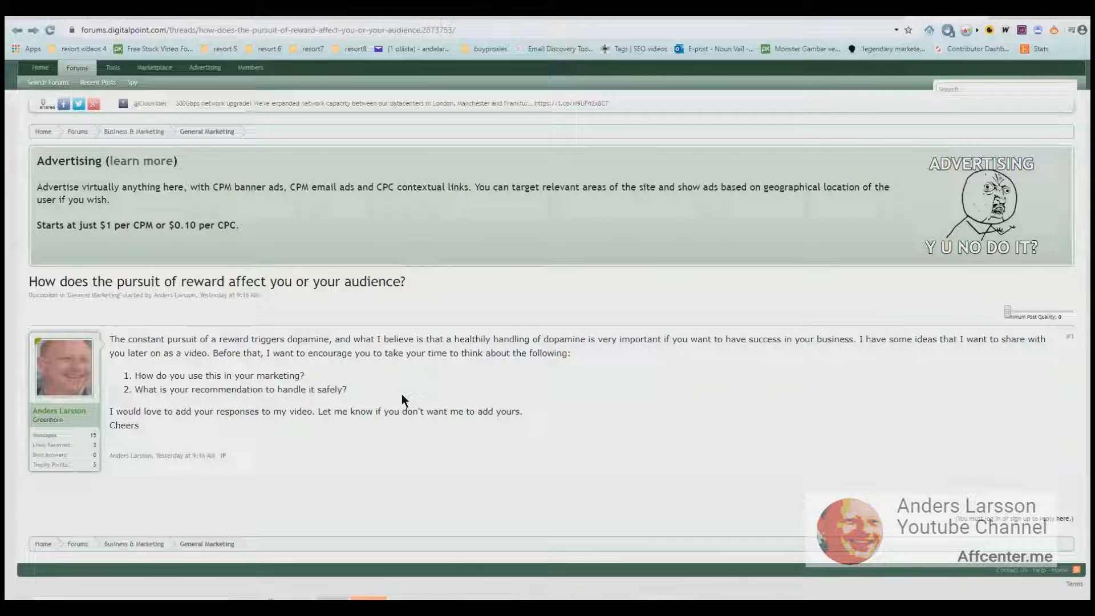
mouse_move(785, 207)
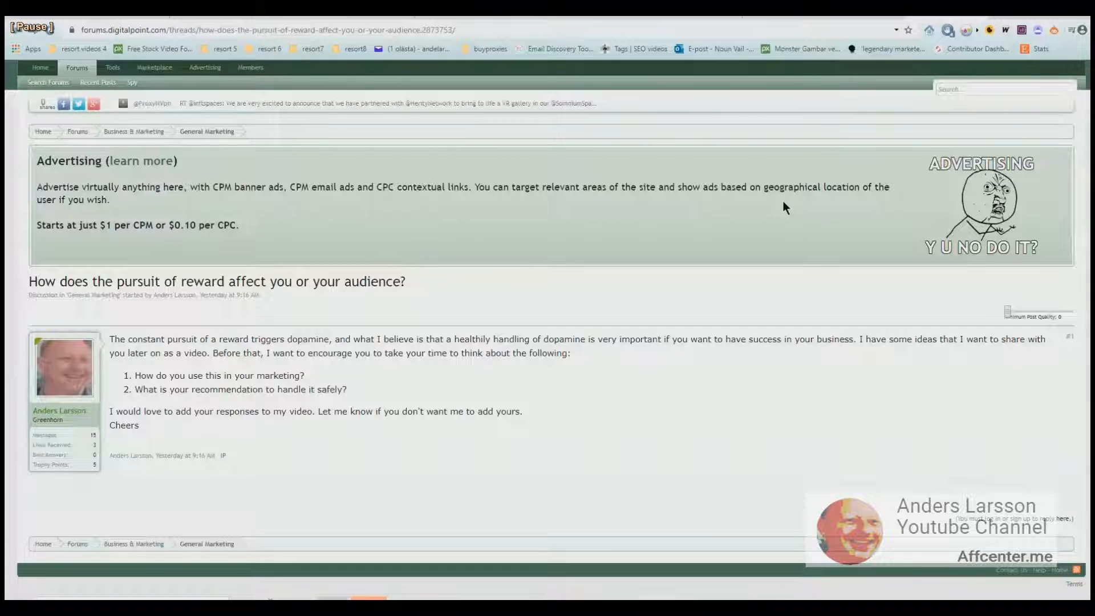
Return to the Digital Point forum thread on pursuit of reward in Chrome.
click(50, 29)
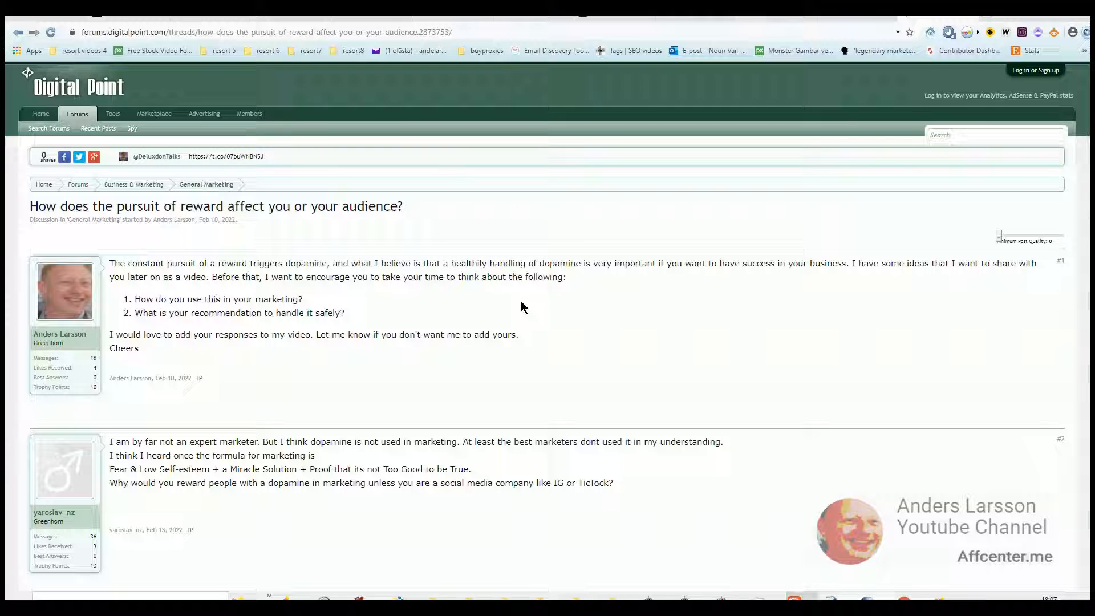
mouse_move(221, 354)
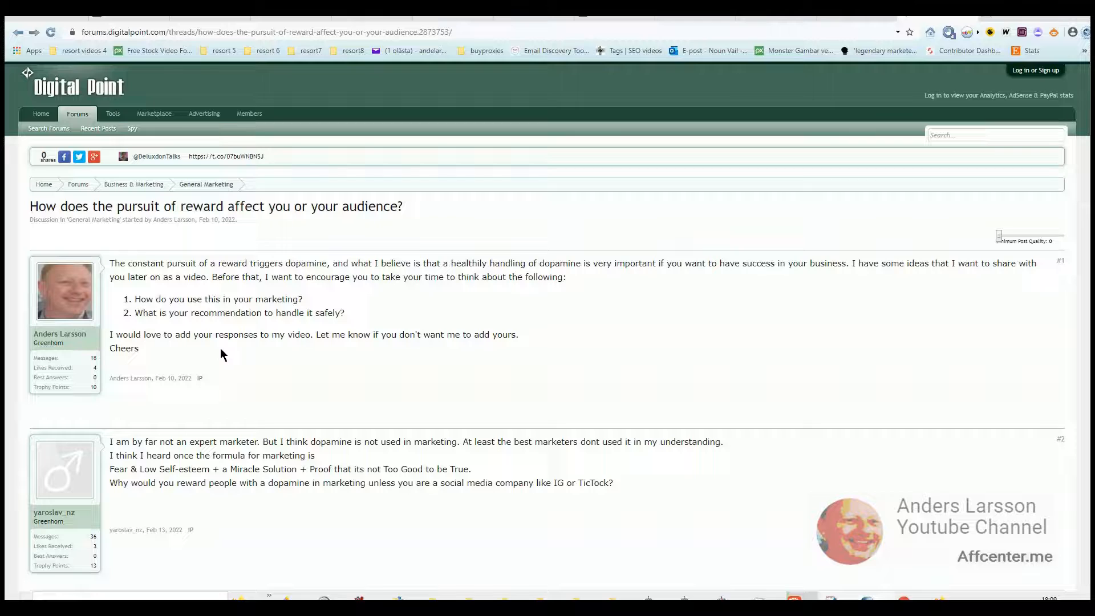
Select 'dopamine is not used in marketing' and 'Proof that its not Too Good to be True' in reply #2.
drag(310, 442, 459, 442)
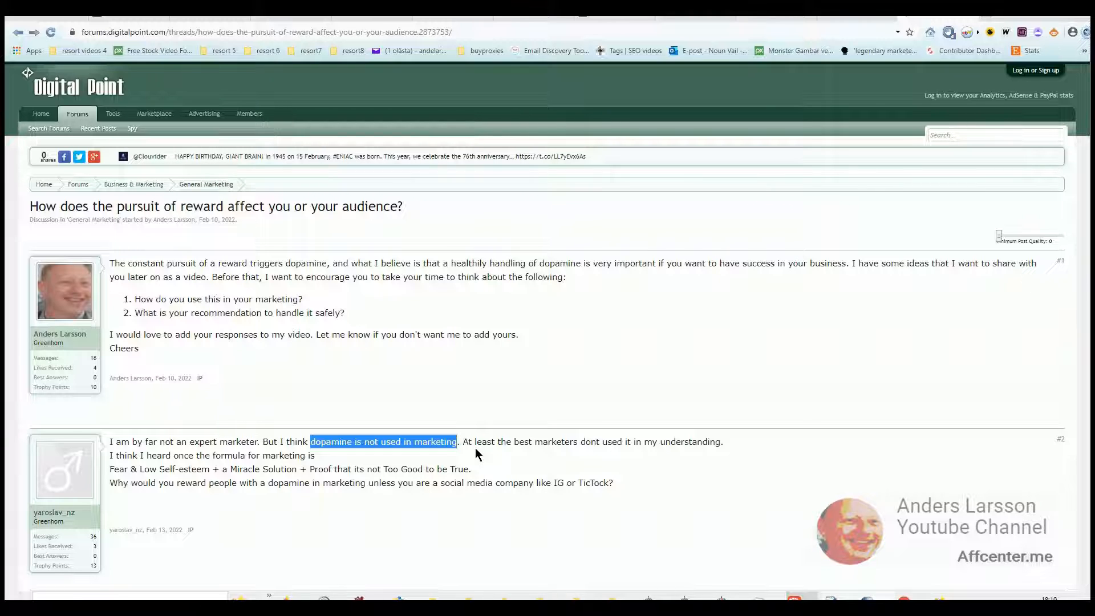
mouse_move(335, 472)
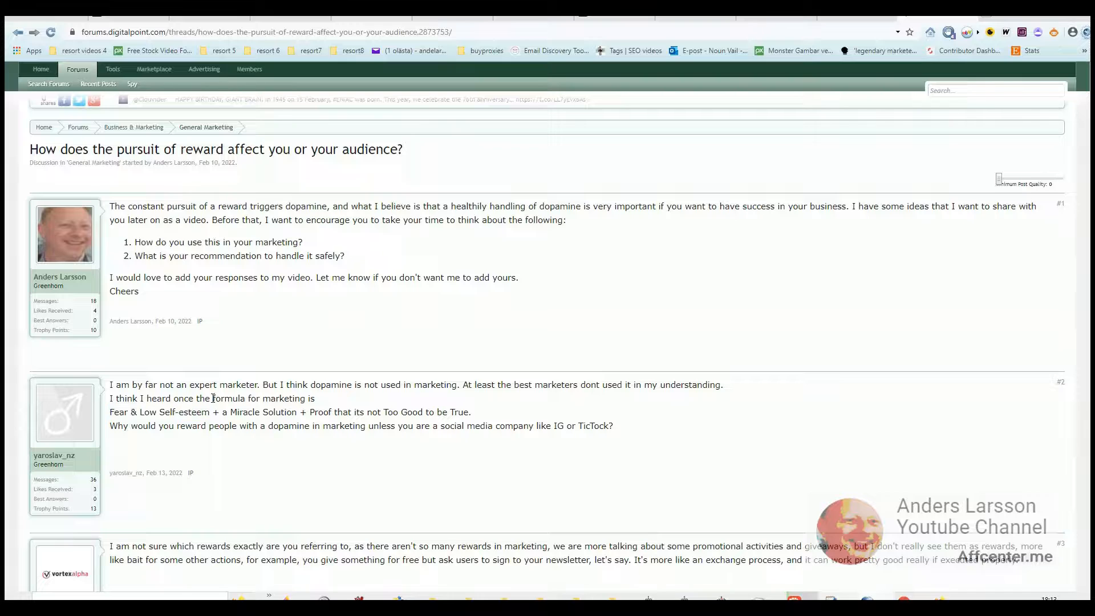
drag(212, 399, 306, 398)
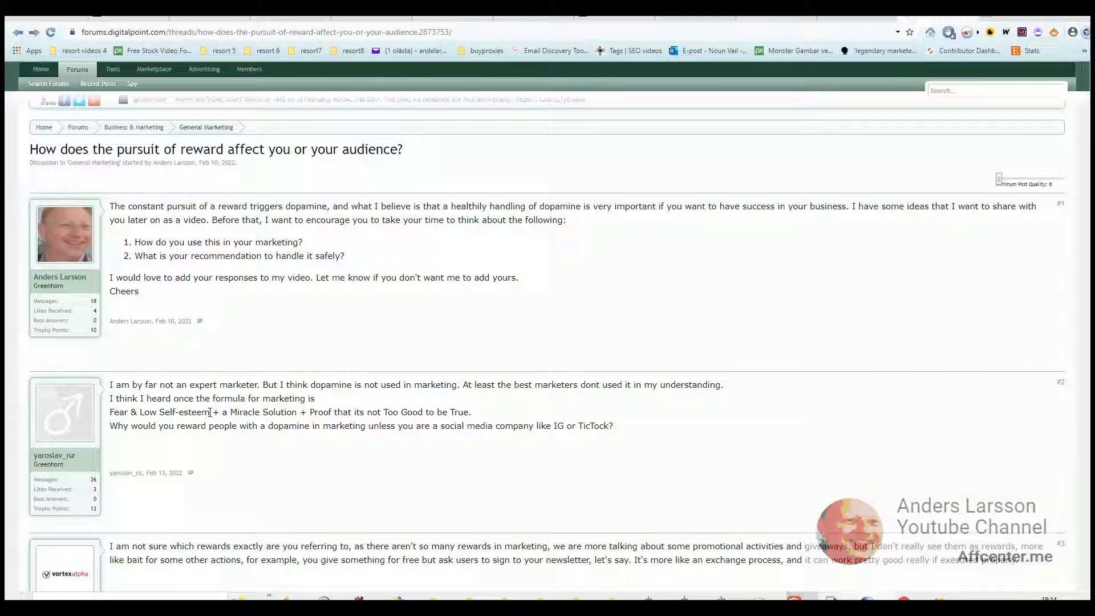
drag(111, 412, 210, 412)
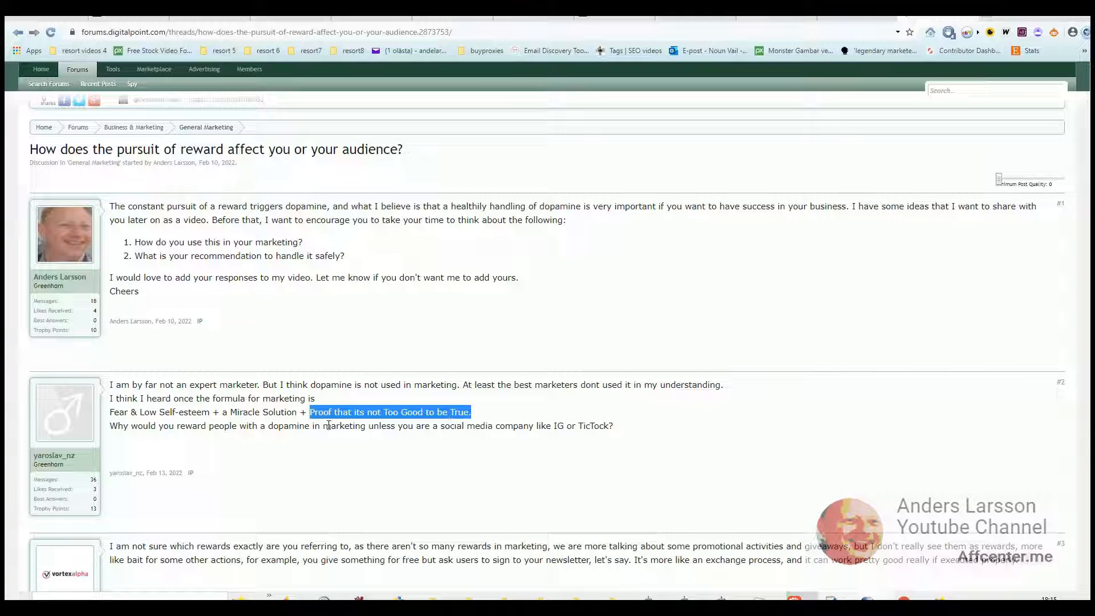
Scroll to reply #3 and select its point that giveaways aren't really rewards and the newsletter sign-up phrase.
scroll(down, 3)
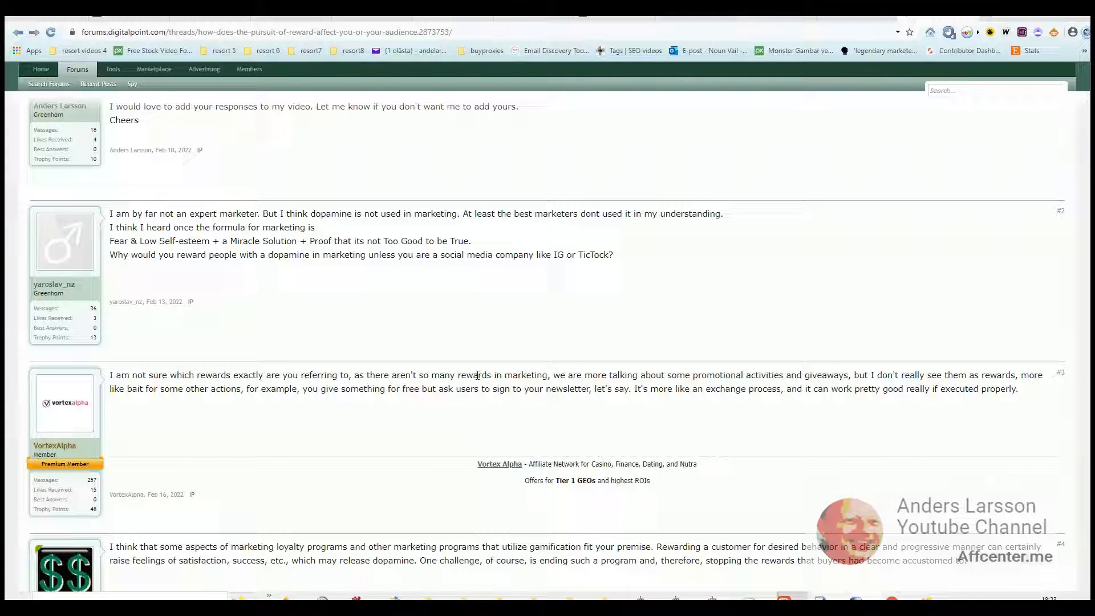
mouse_move(718, 370)
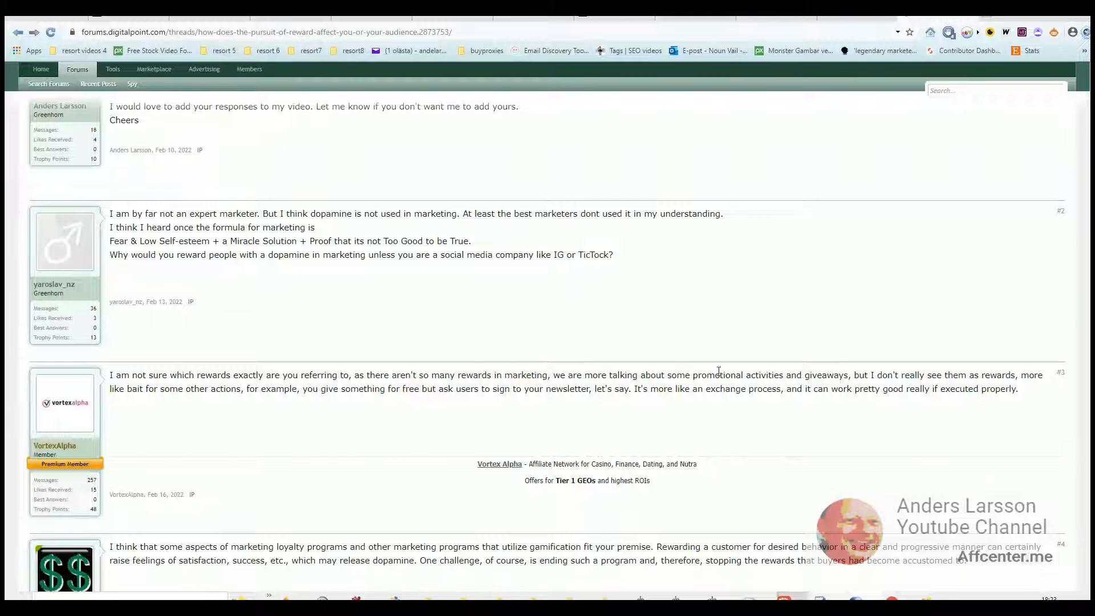
double_click(829, 376)
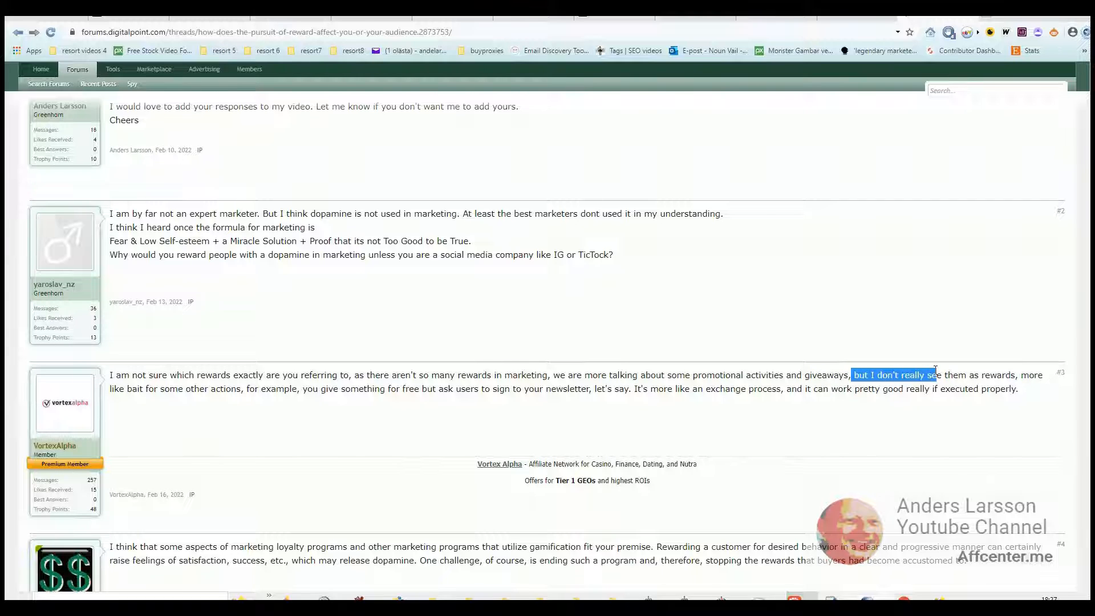
drag(936, 375, 1034, 375)
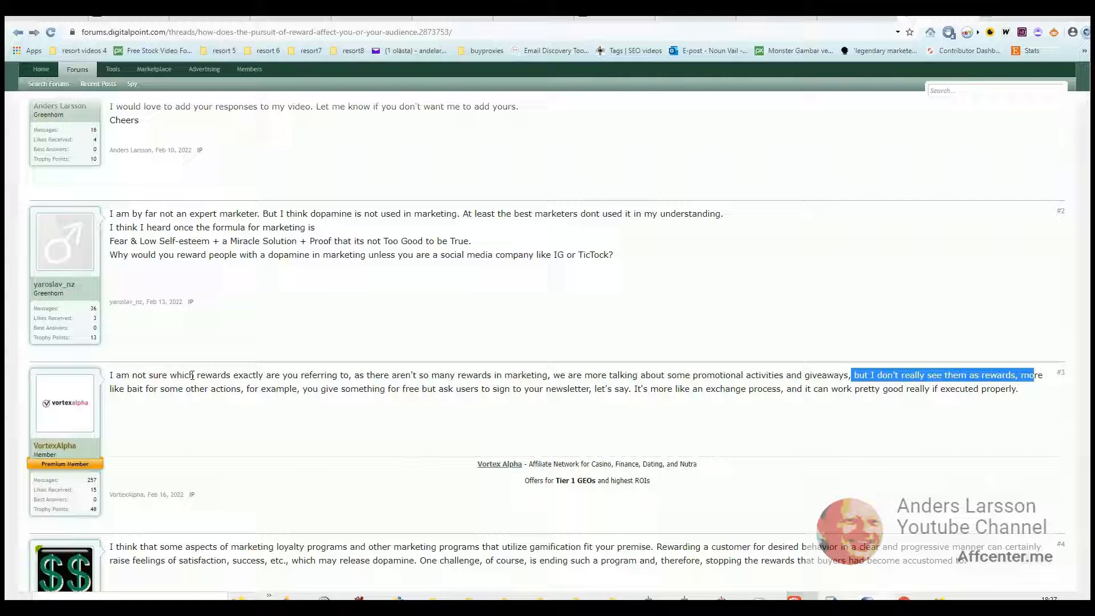
double_click(227, 388)
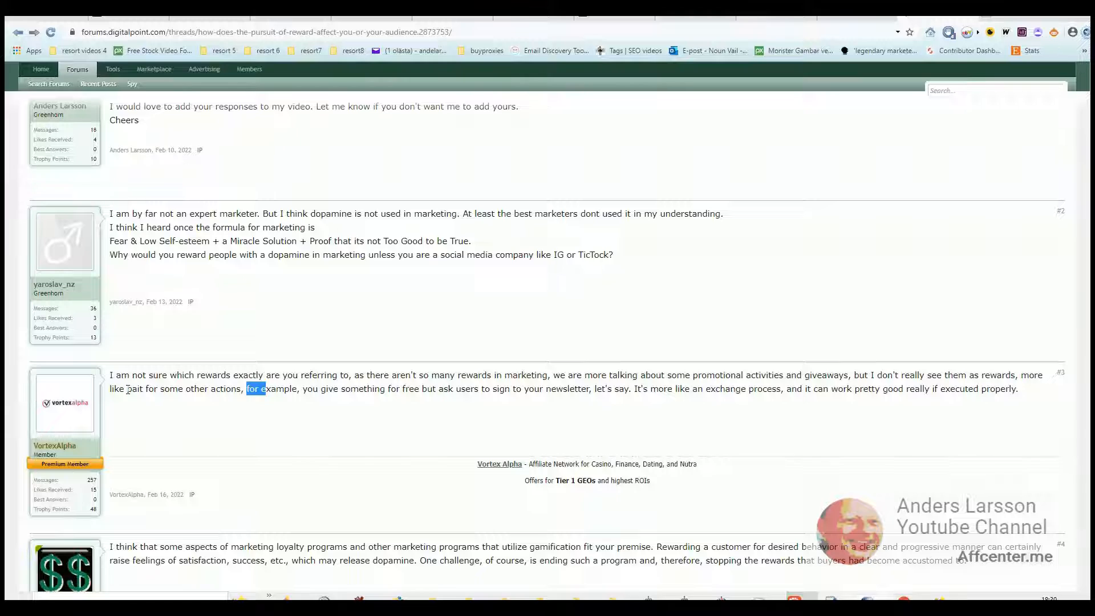
mouse_move(325, 401)
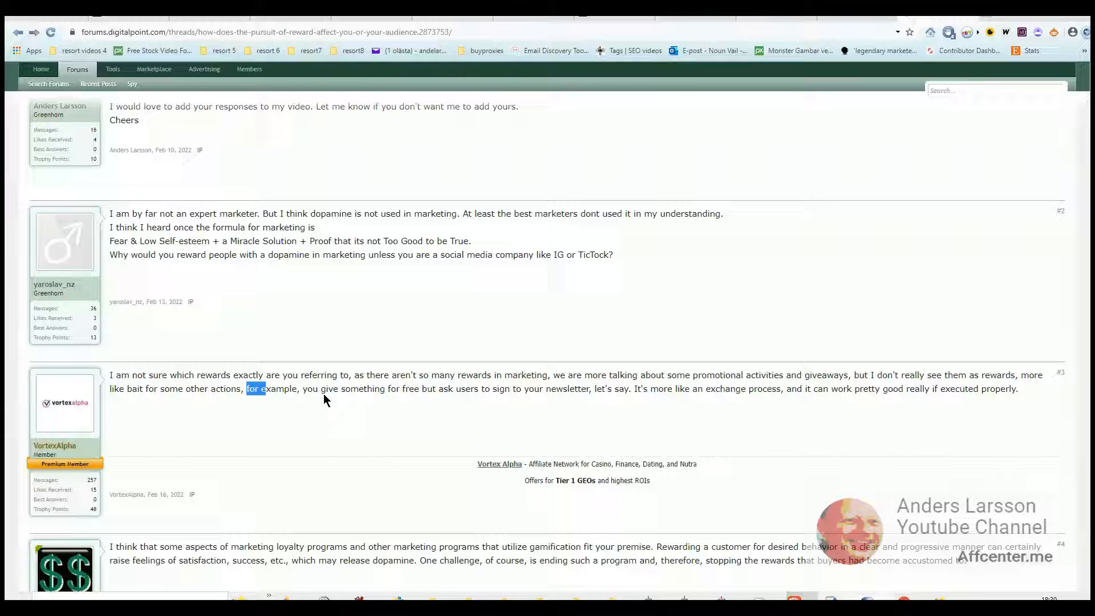
mouse_move(469, 389)
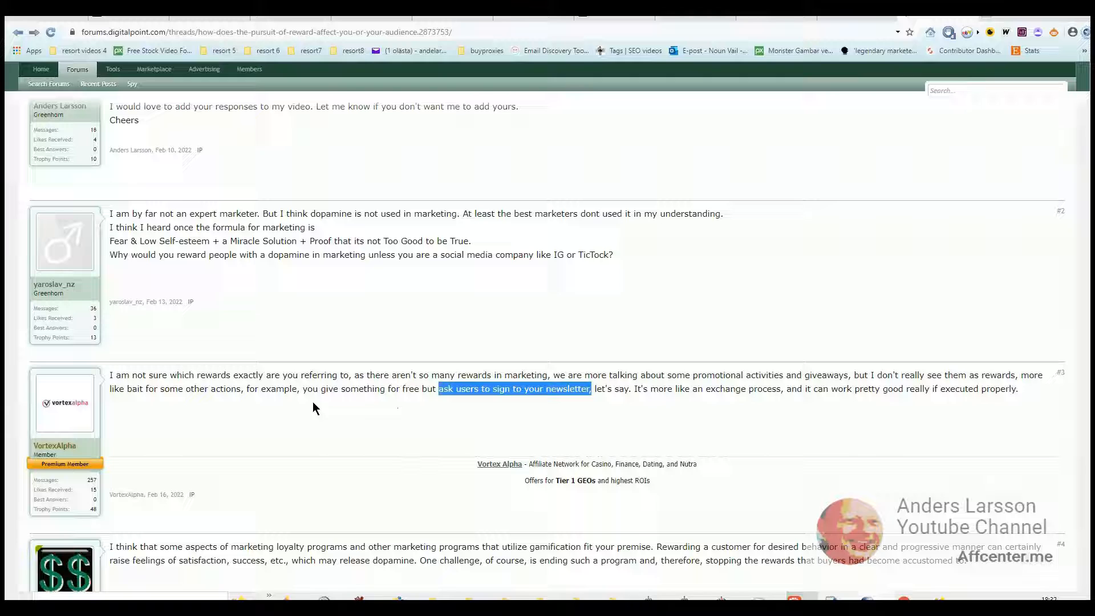
mouse_move(381, 414)
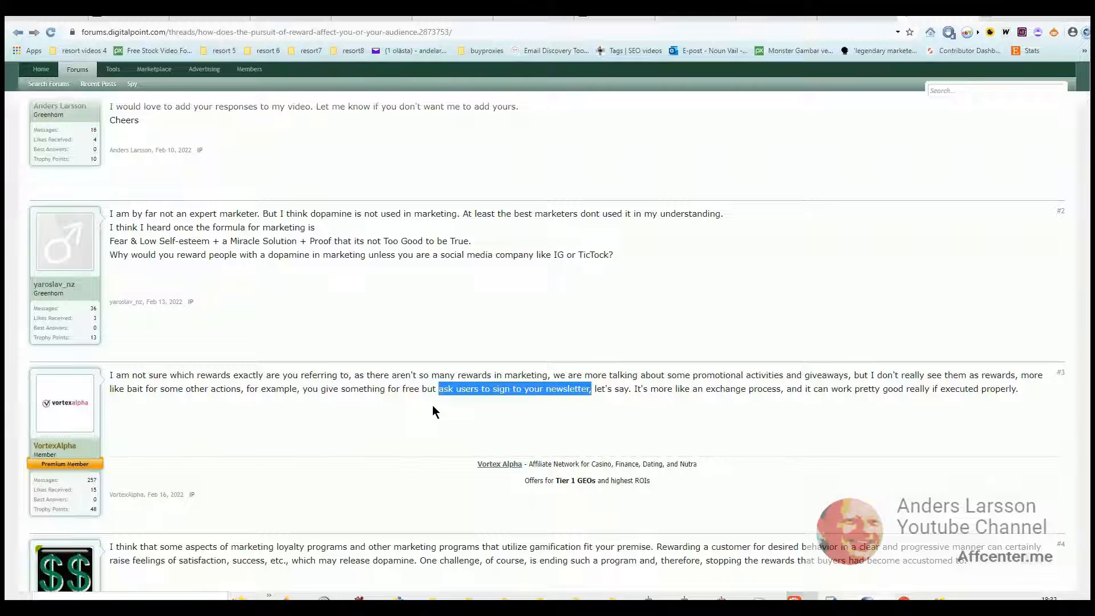
mouse_move(613, 402)
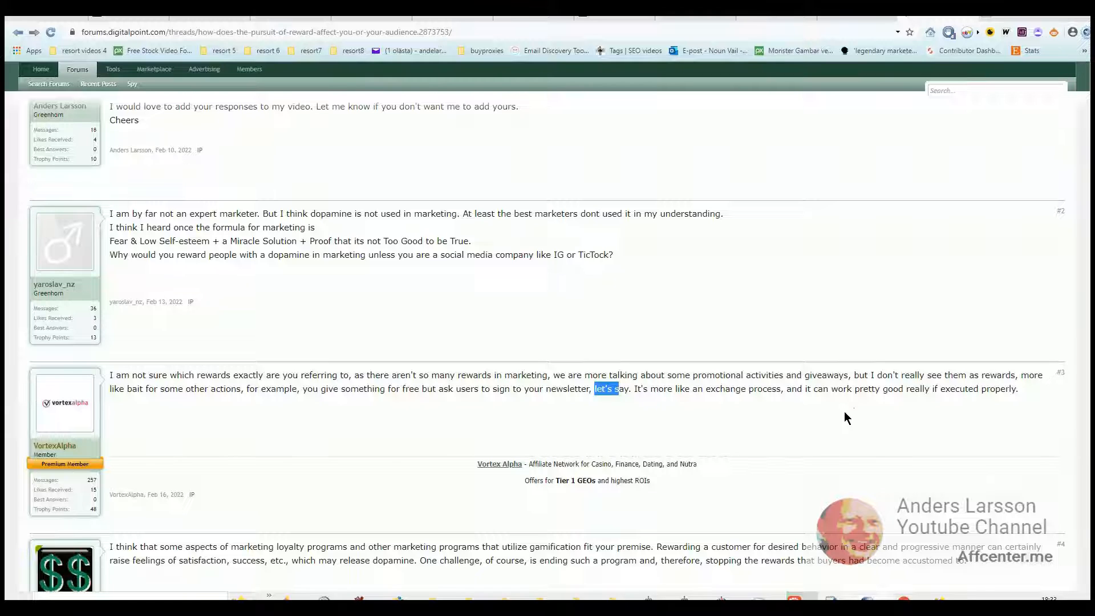
mouse_move(981, 410)
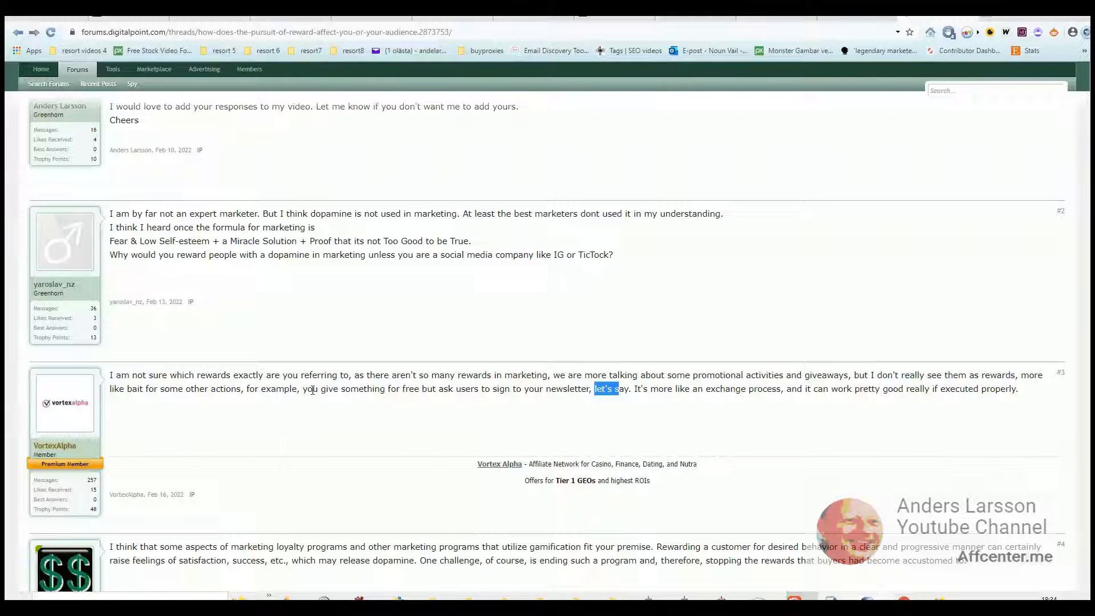
mouse_move(286, 416)
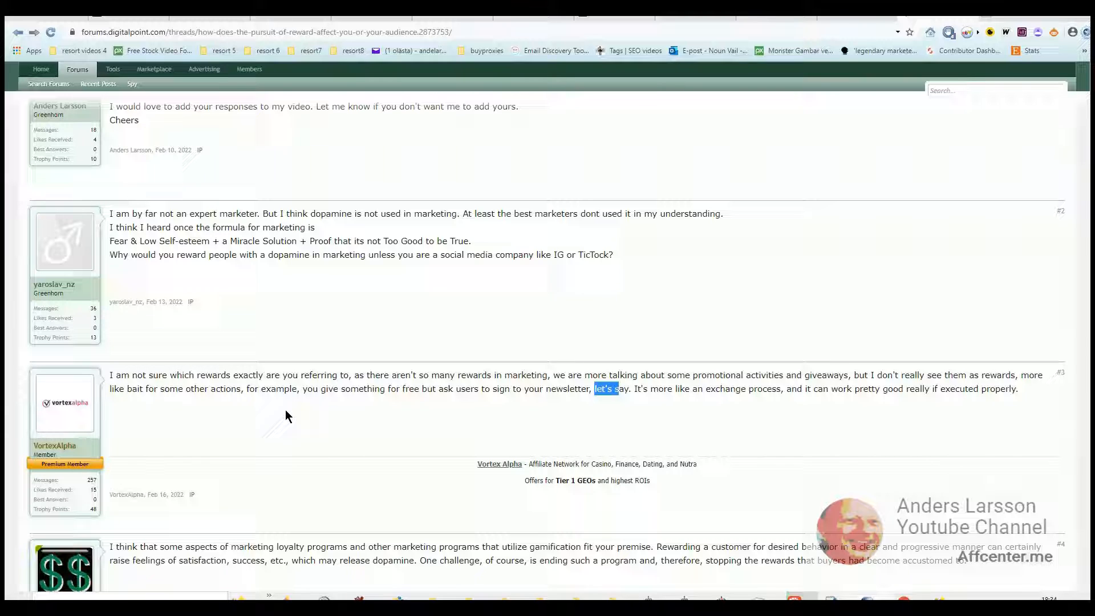
mouse_move(296, 403)
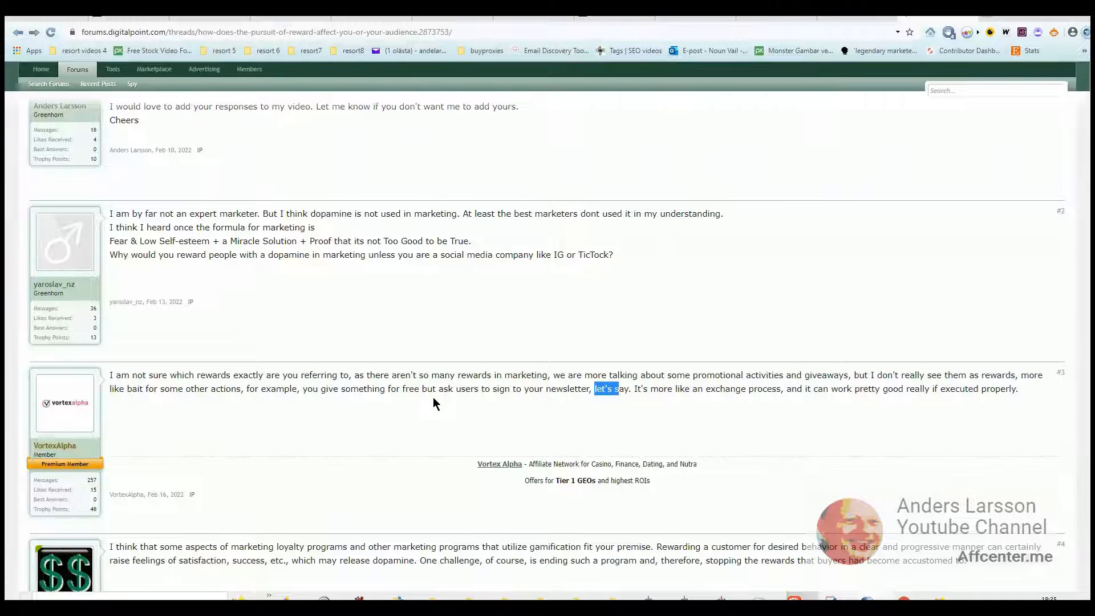
scroll(down, 3)
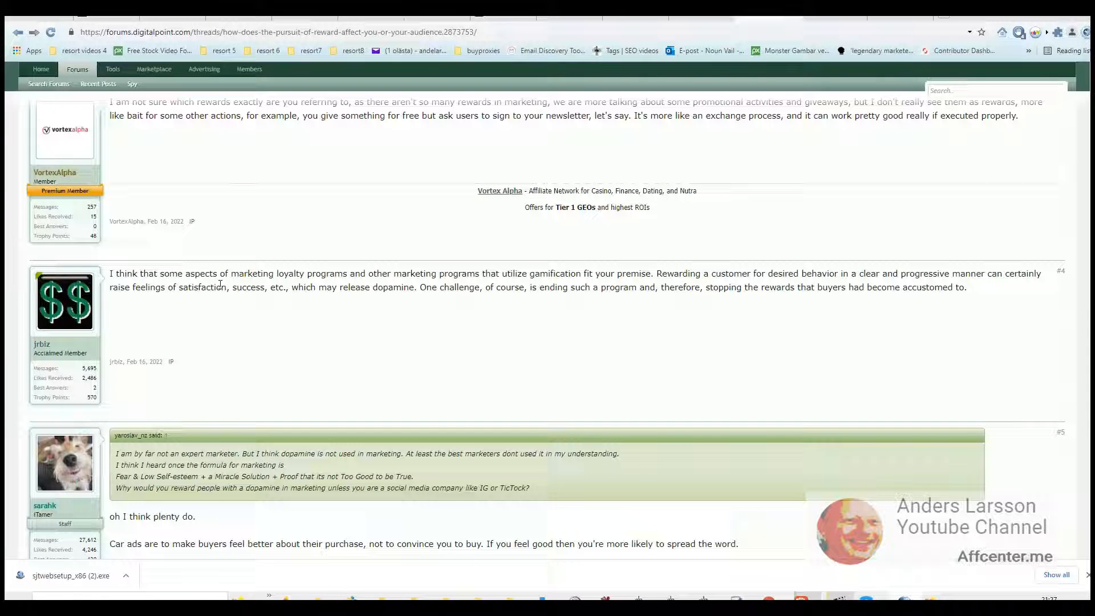
mouse_move(193, 284)
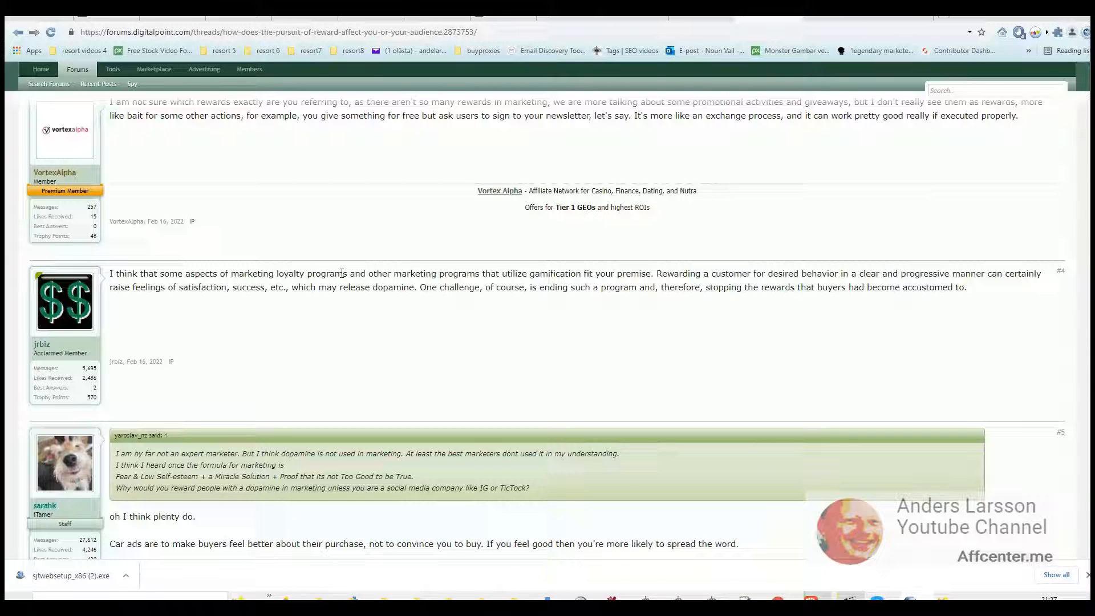
mouse_move(482, 278)
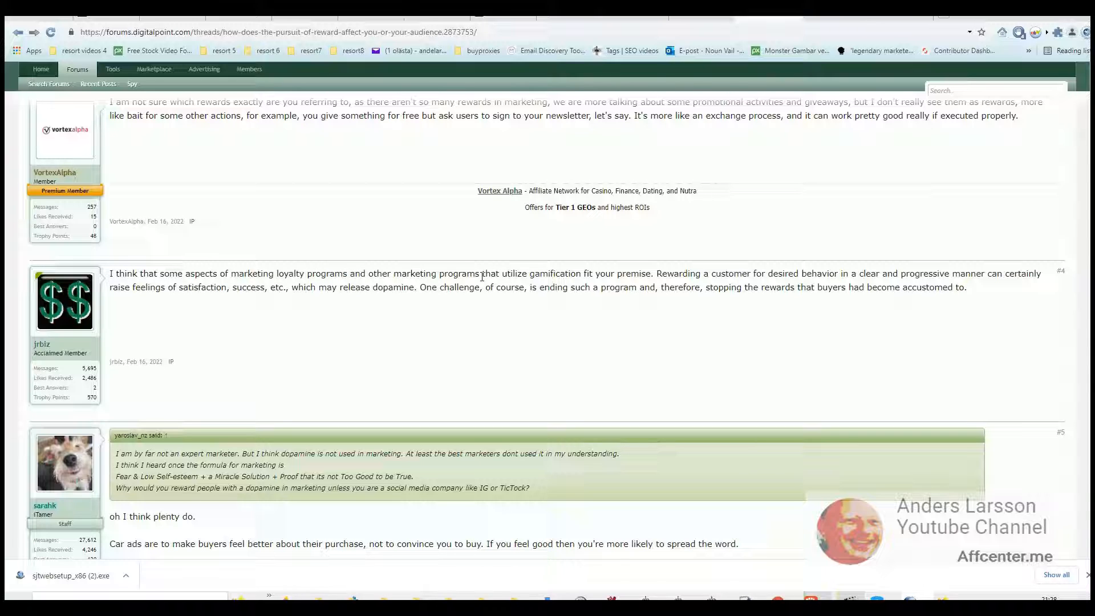
mouse_move(635, 286)
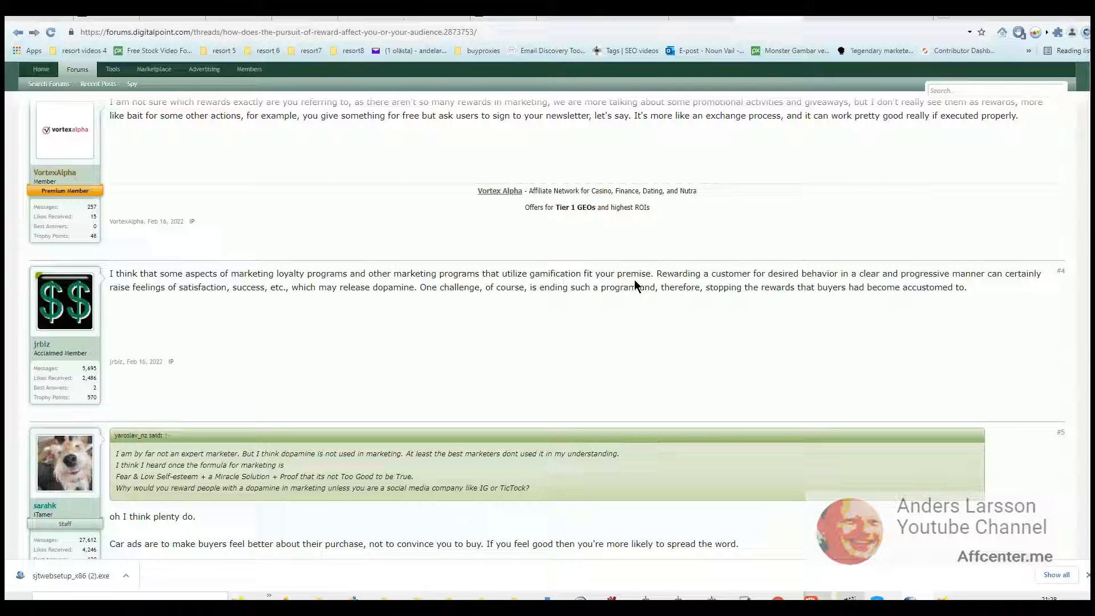
mouse_move(764, 286)
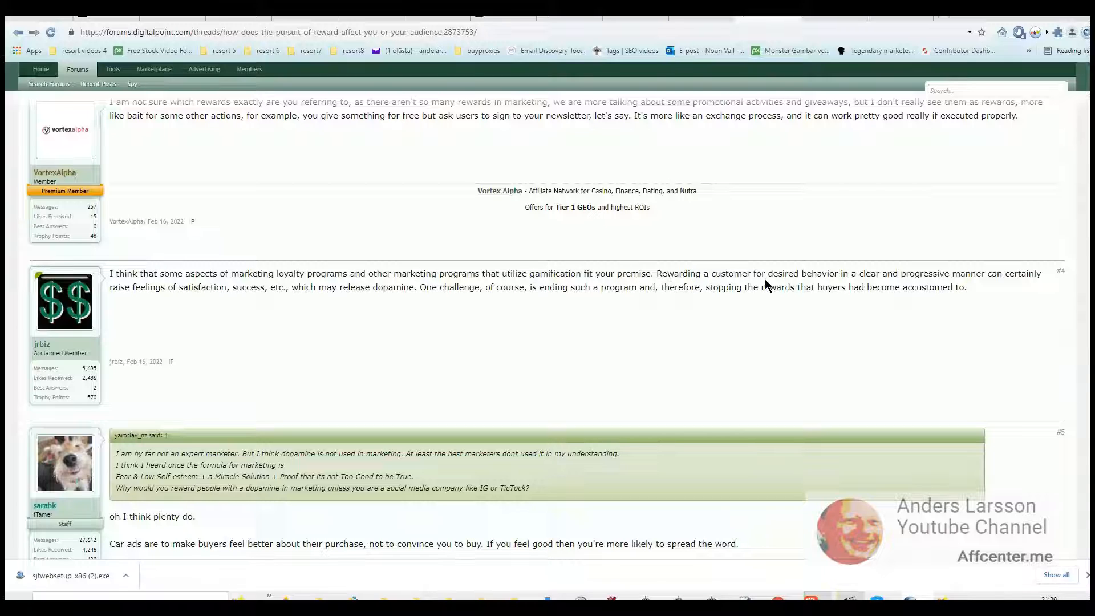
mouse_move(842, 276)
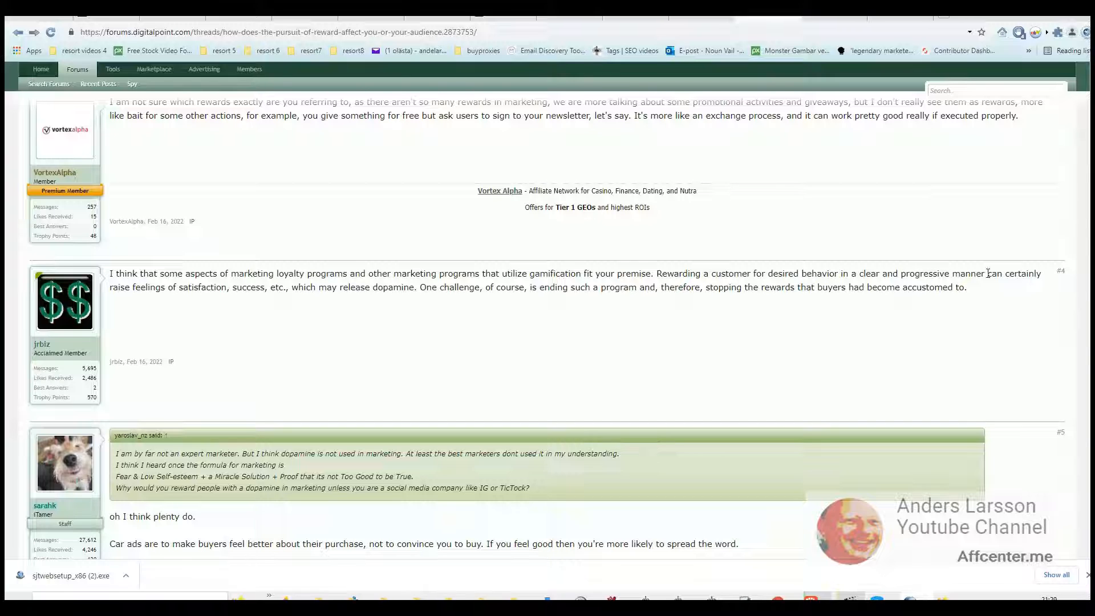
mouse_move(244, 349)
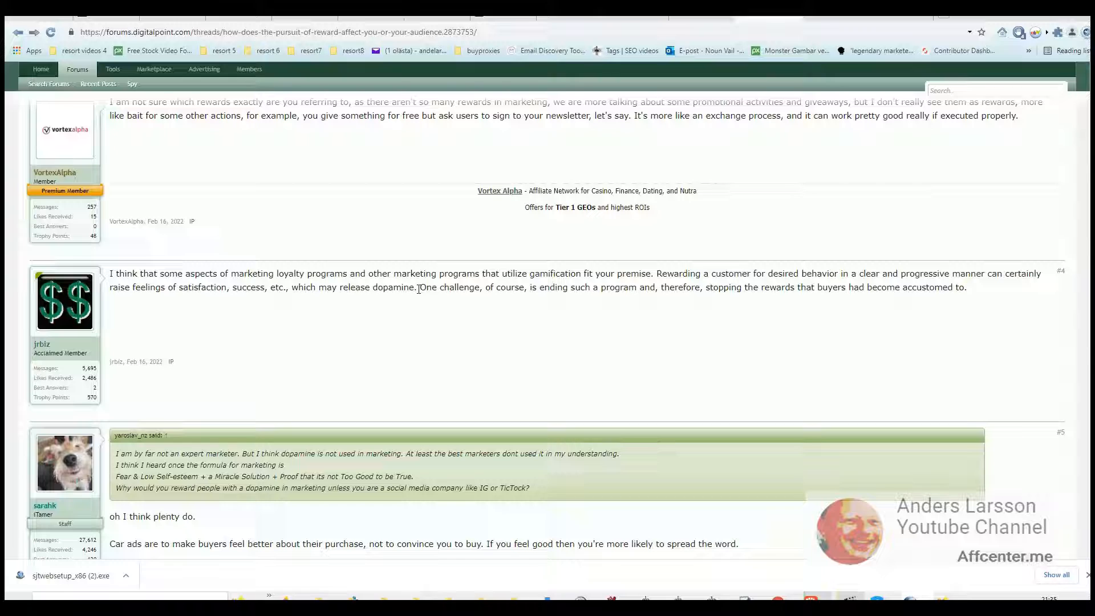
mouse_move(500, 247)
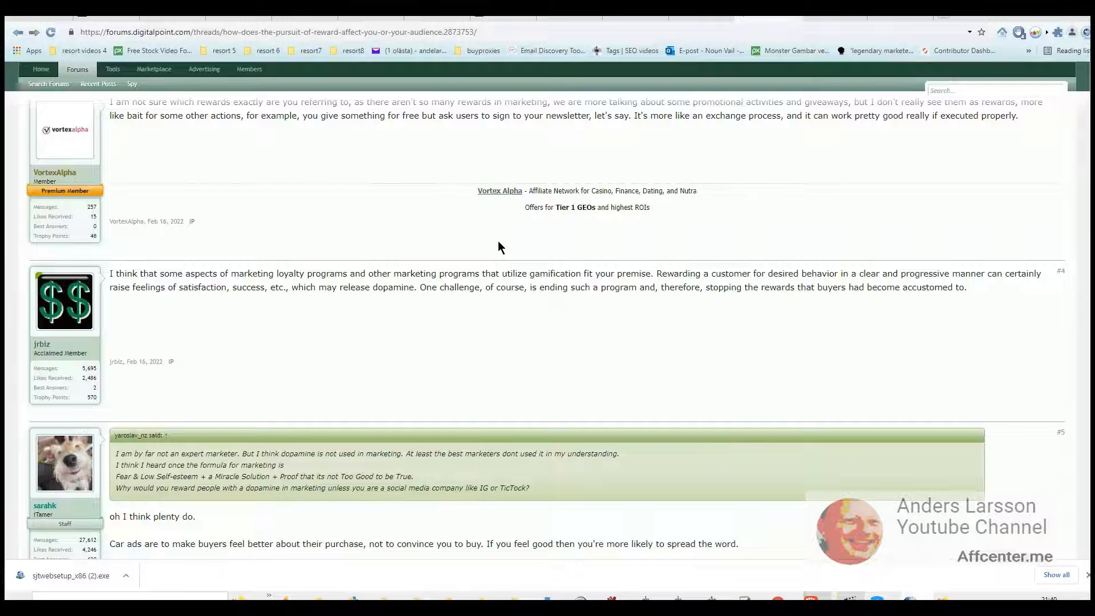
Scroll to post #5 and highlight 'If you feel good' and the phrase about spreading the word.
scroll(down, 3)
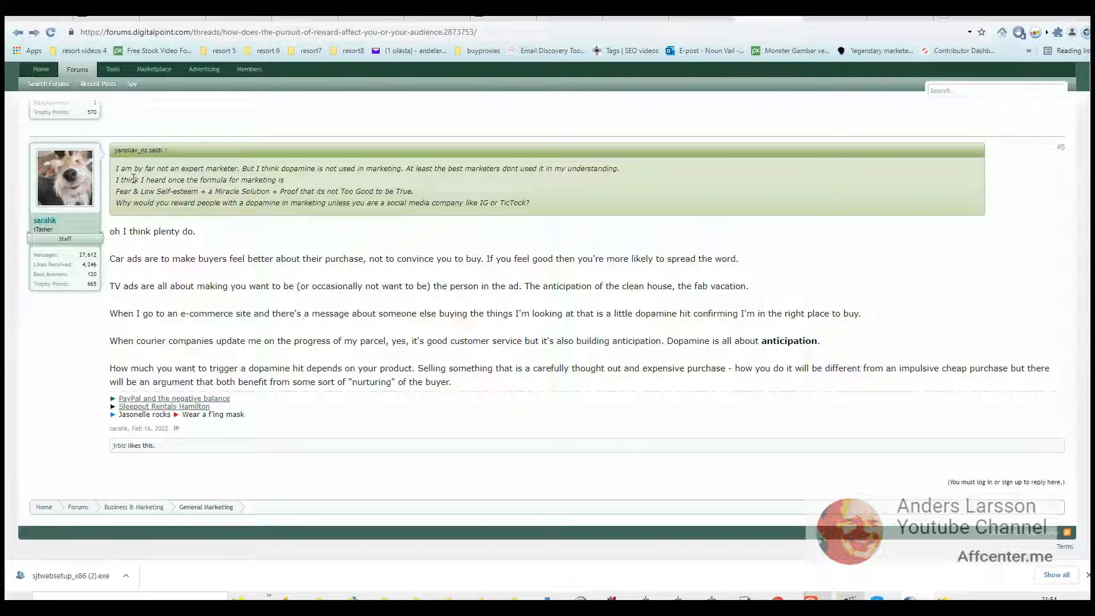
drag(487, 259, 551, 259)
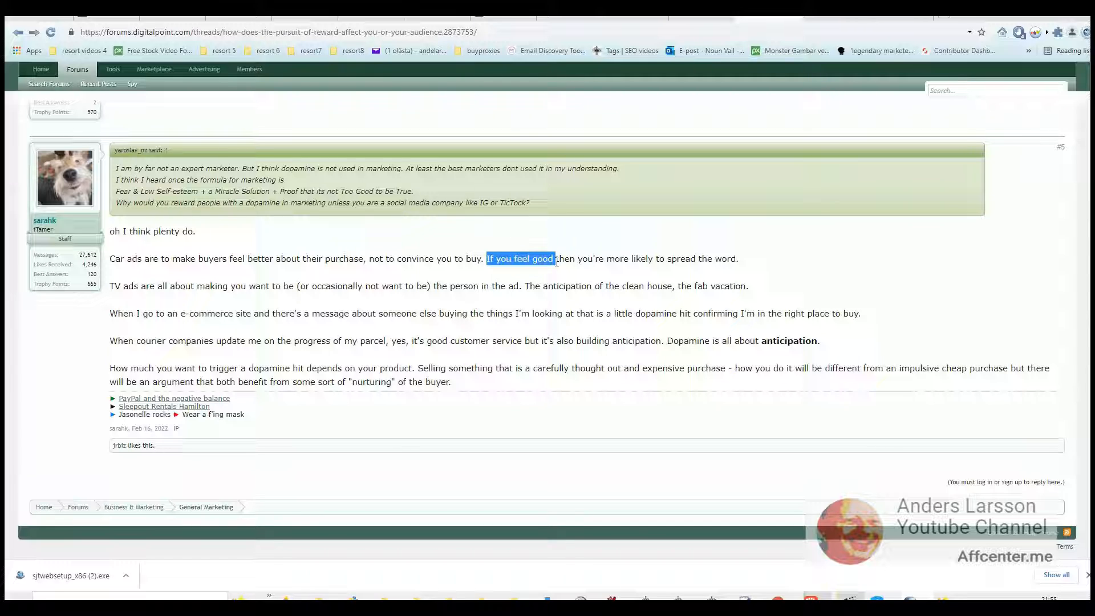
drag(551, 259, 671, 259)
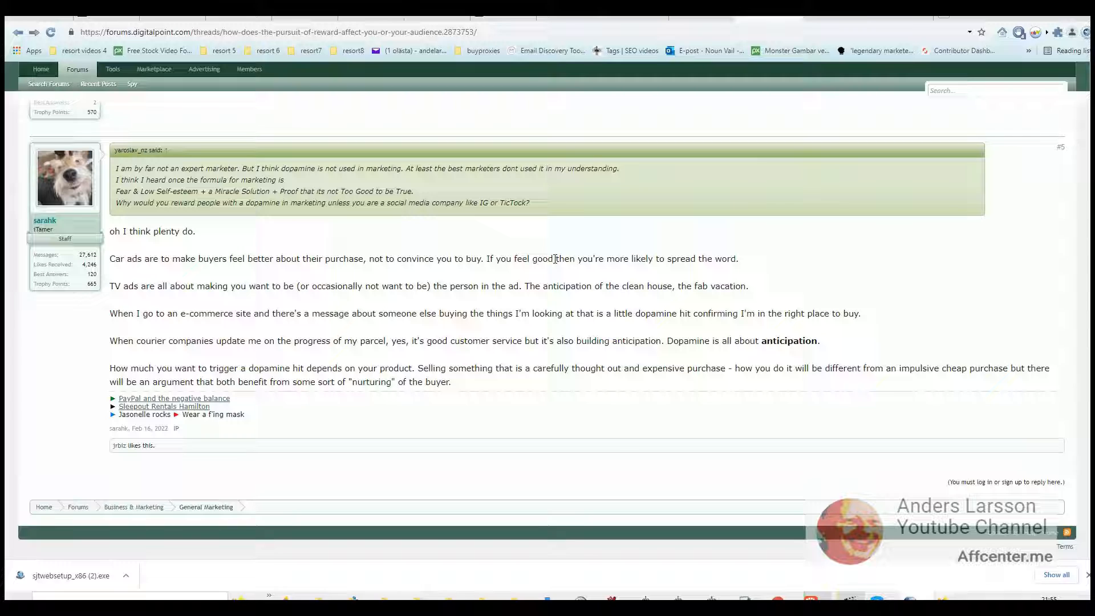
drag(555, 259, 714, 259)
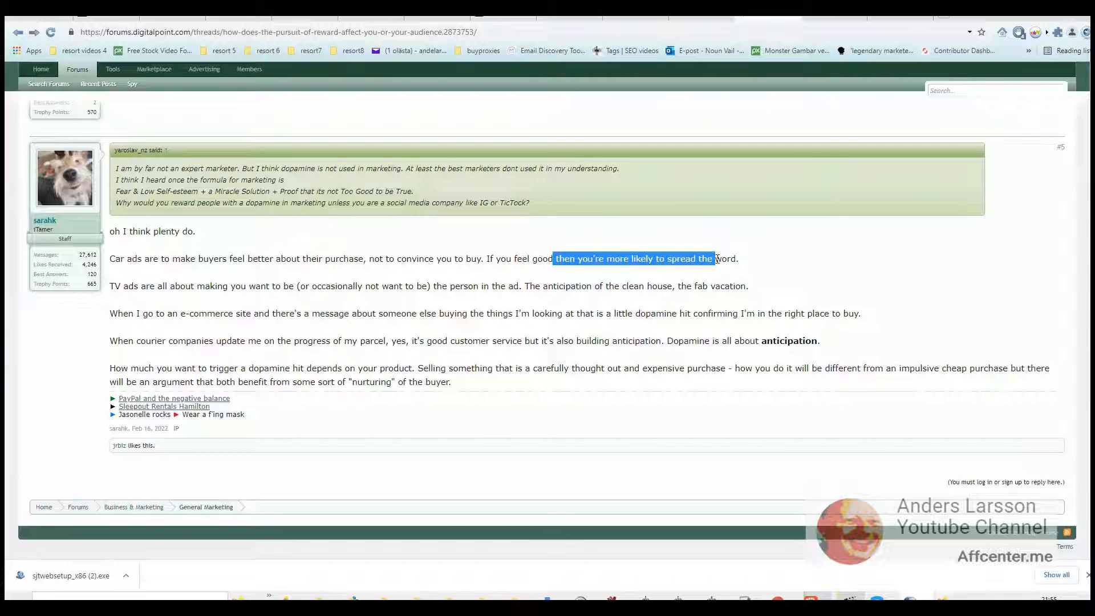
click(710, 259)
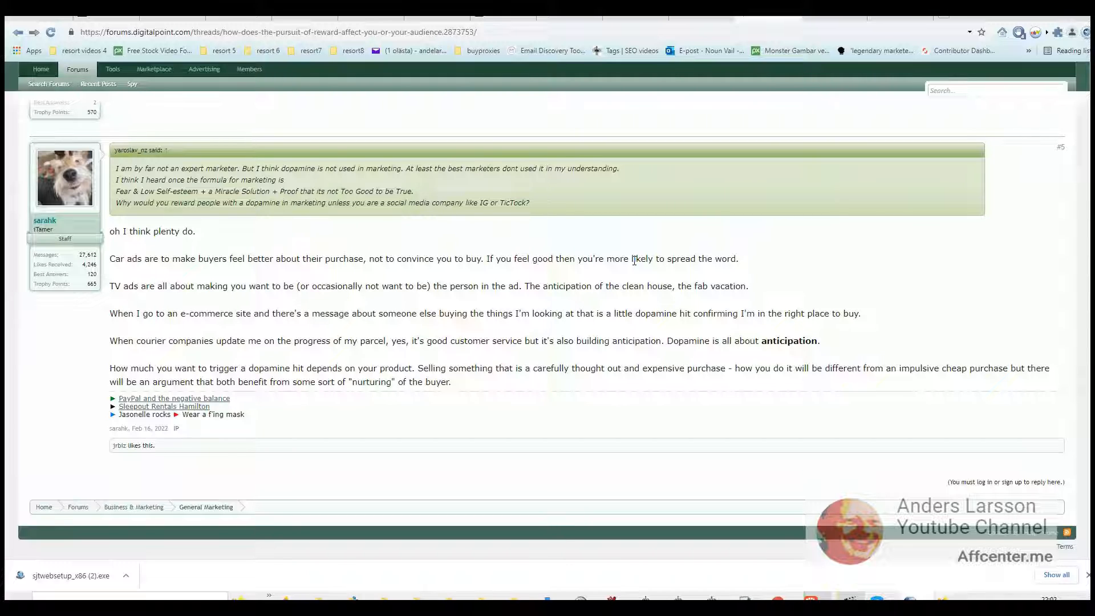
mouse_move(318, 256)
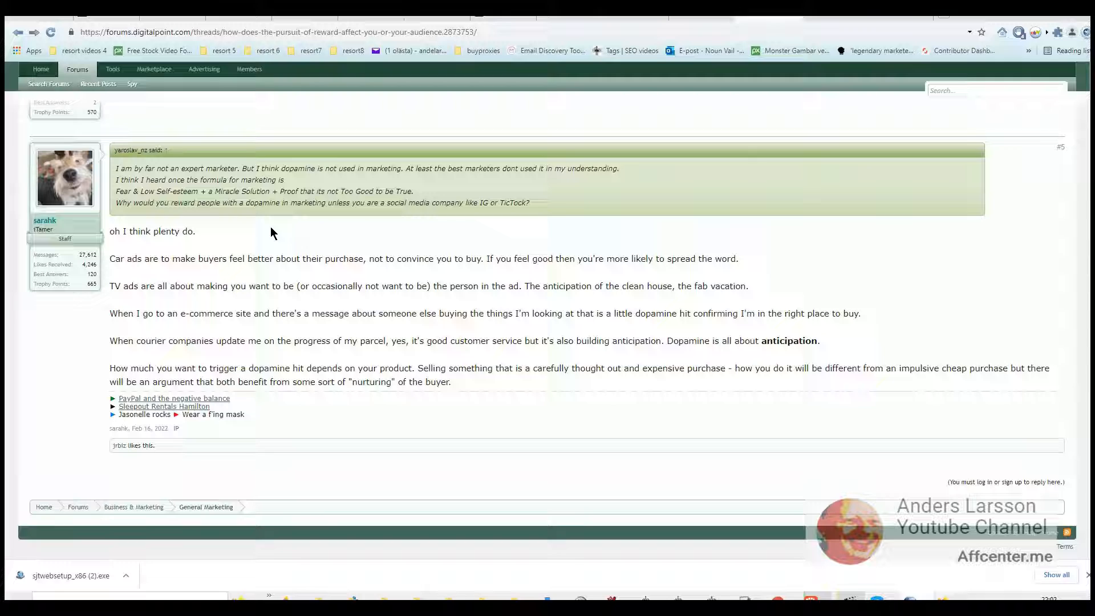
mouse_move(241, 259)
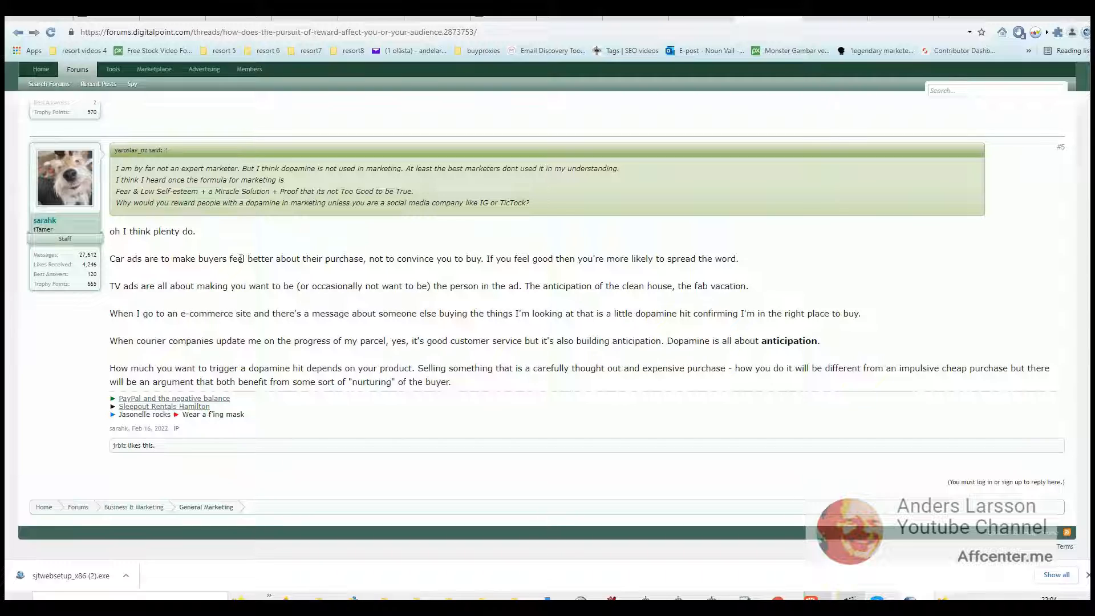
mouse_move(160, 300)
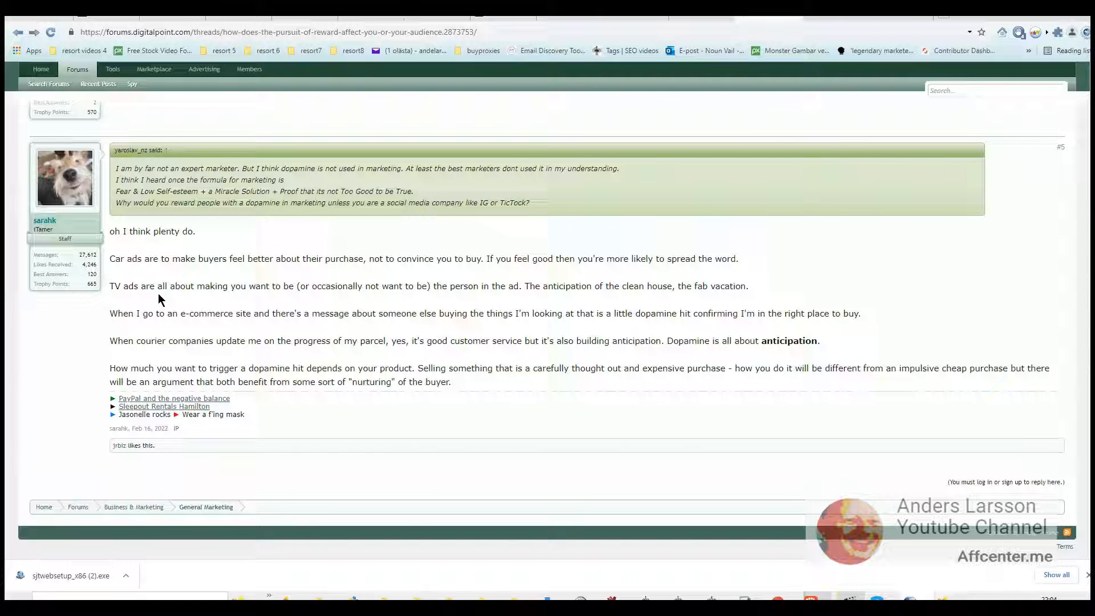
mouse_move(299, 302)
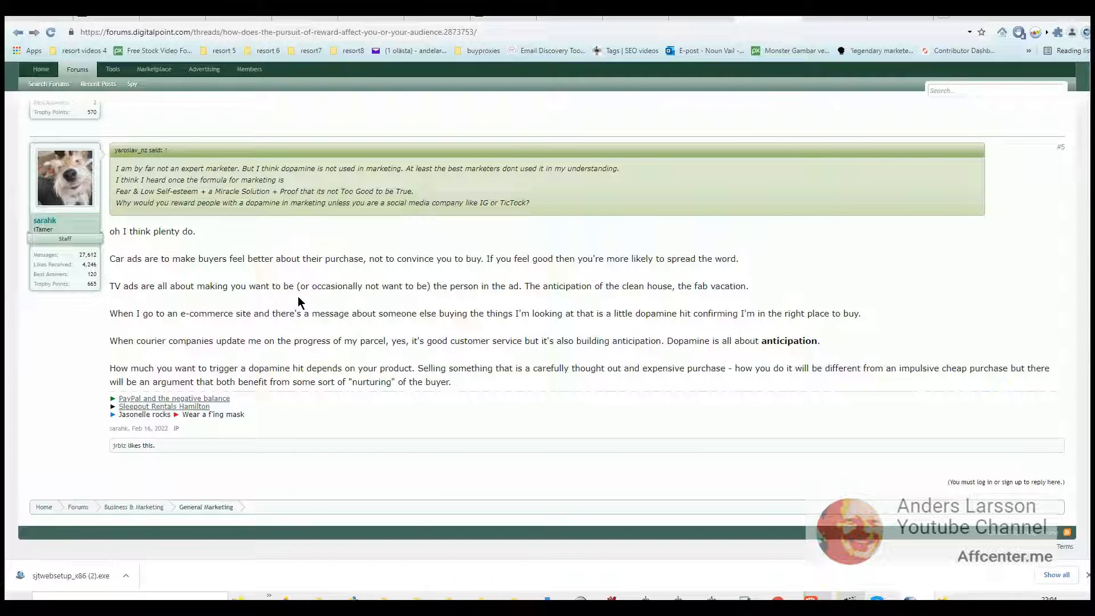
mouse_move(428, 297)
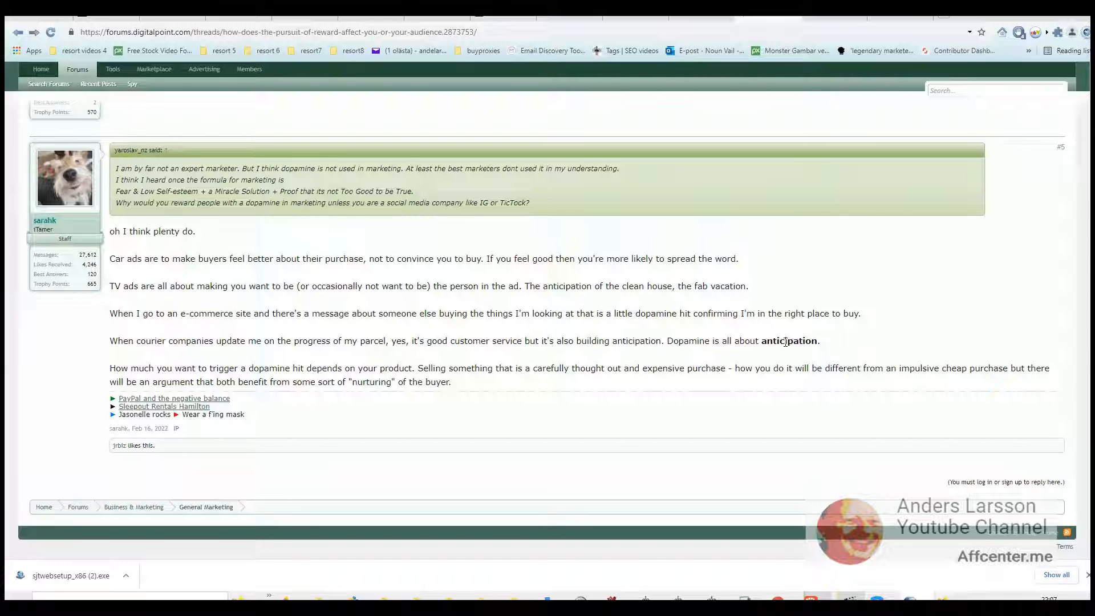
Highlight the word anticipation and a nearby term about purchase types in the staff reply.
double_click(789, 341)
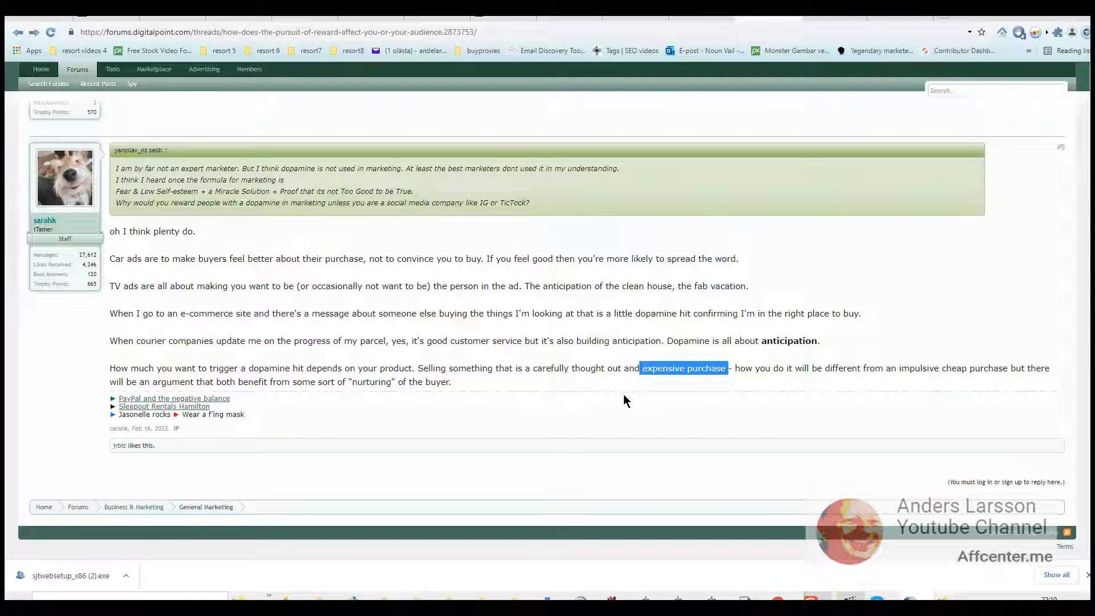
double_click(973, 369)
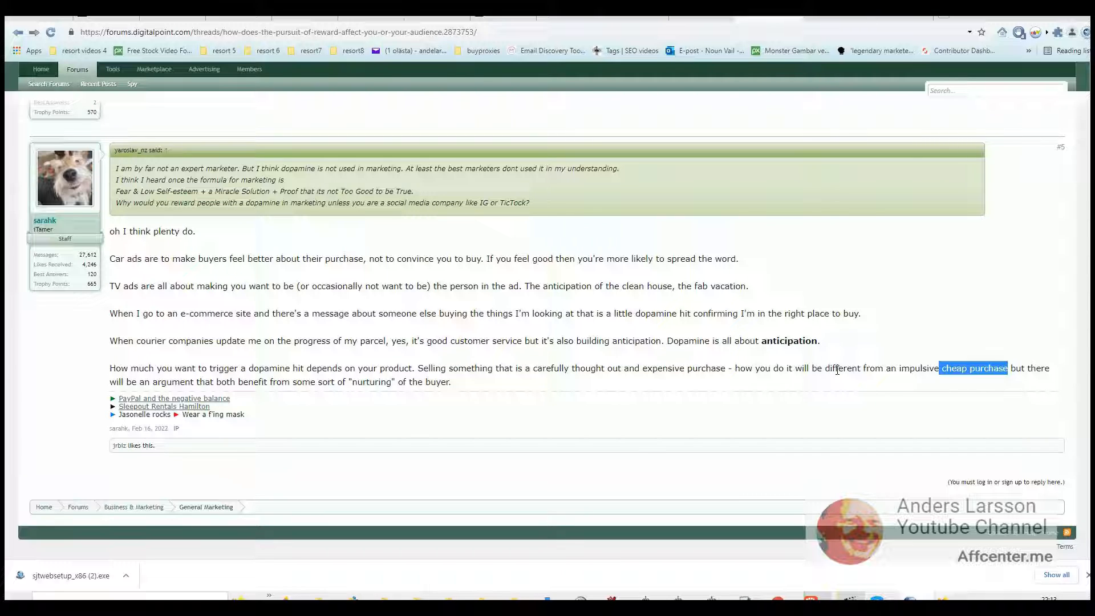
mouse_move(944, 417)
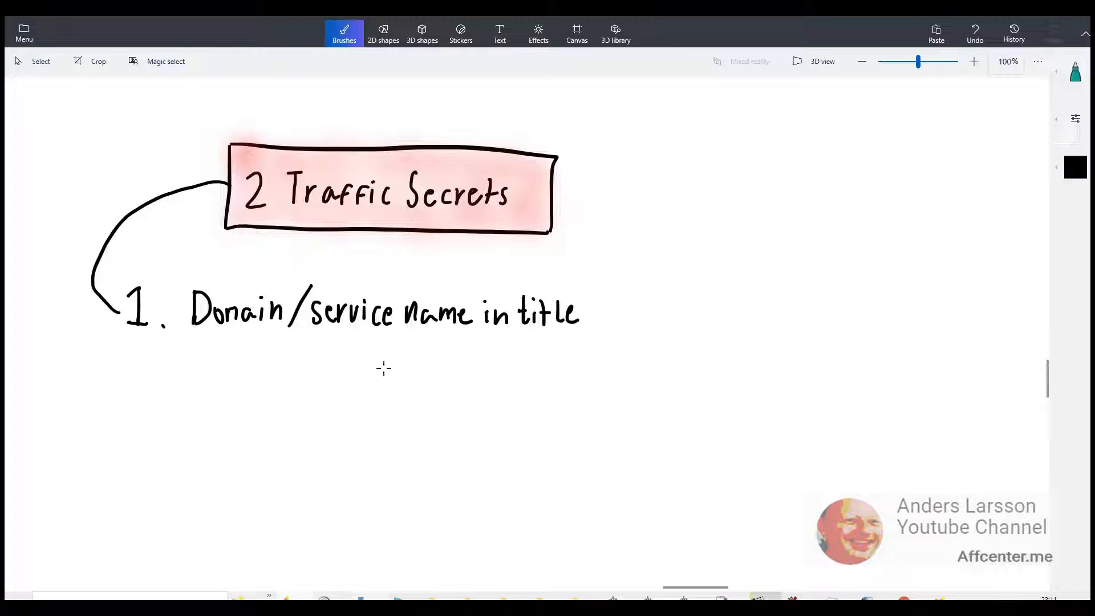
mouse_move(577, 365)
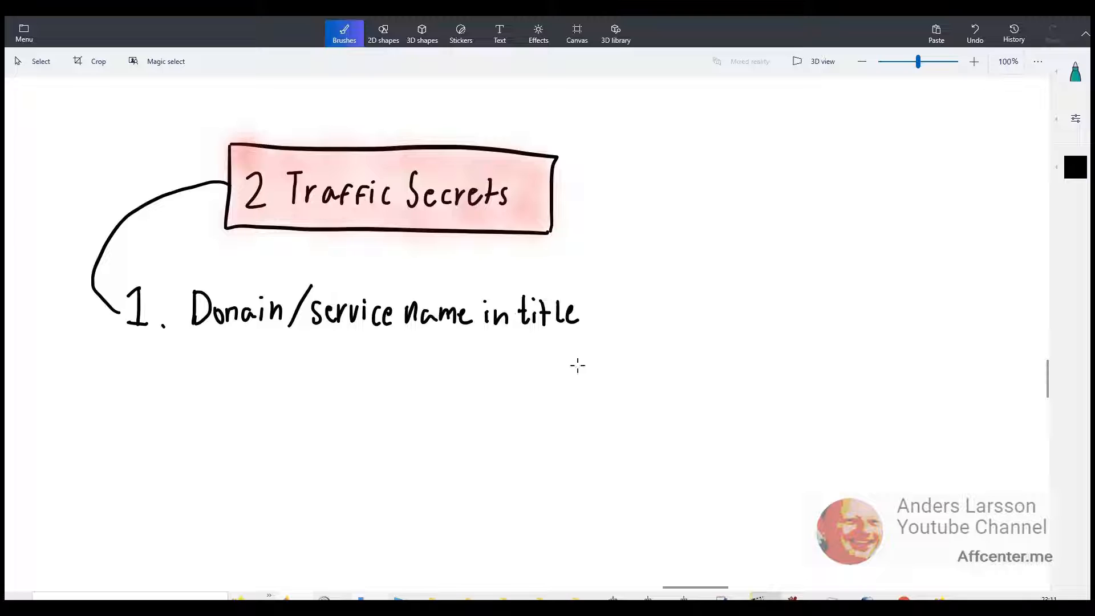
mouse_move(428, 348)
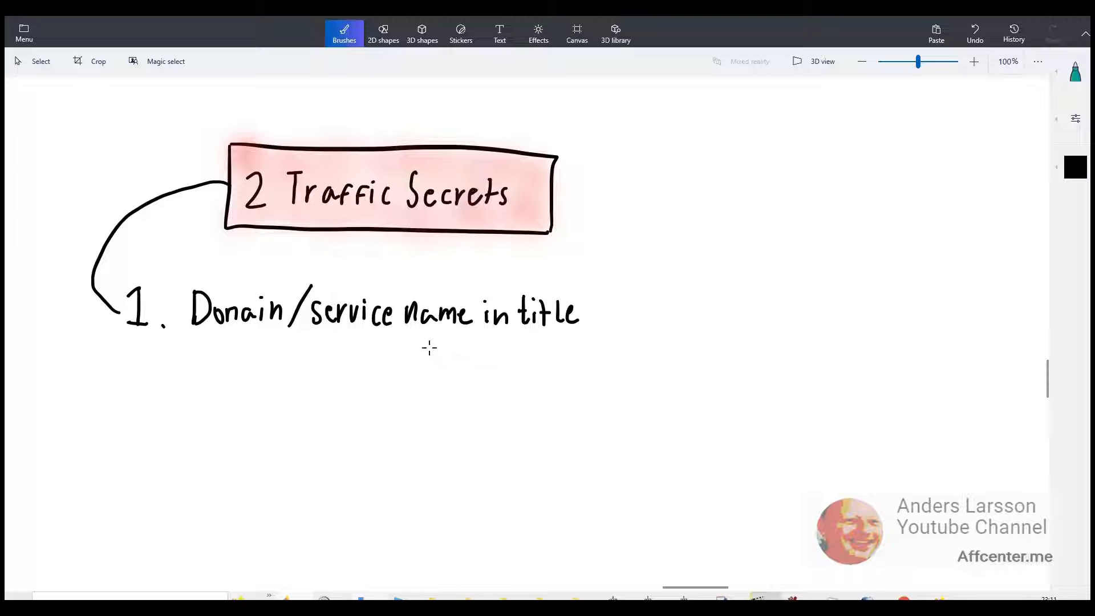
mouse_move(443, 362)
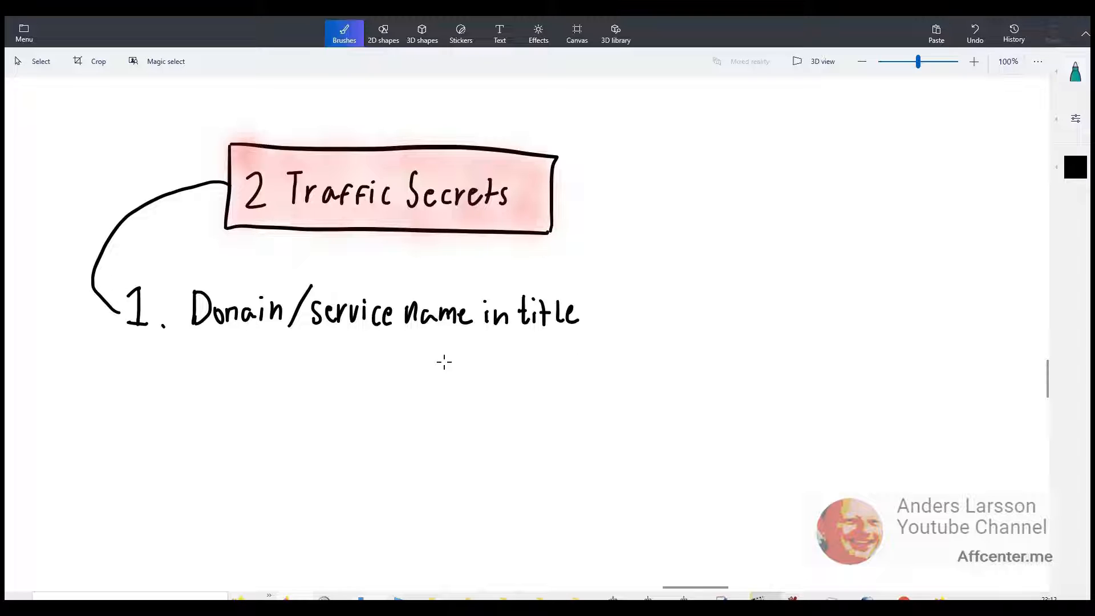
mouse_move(440, 373)
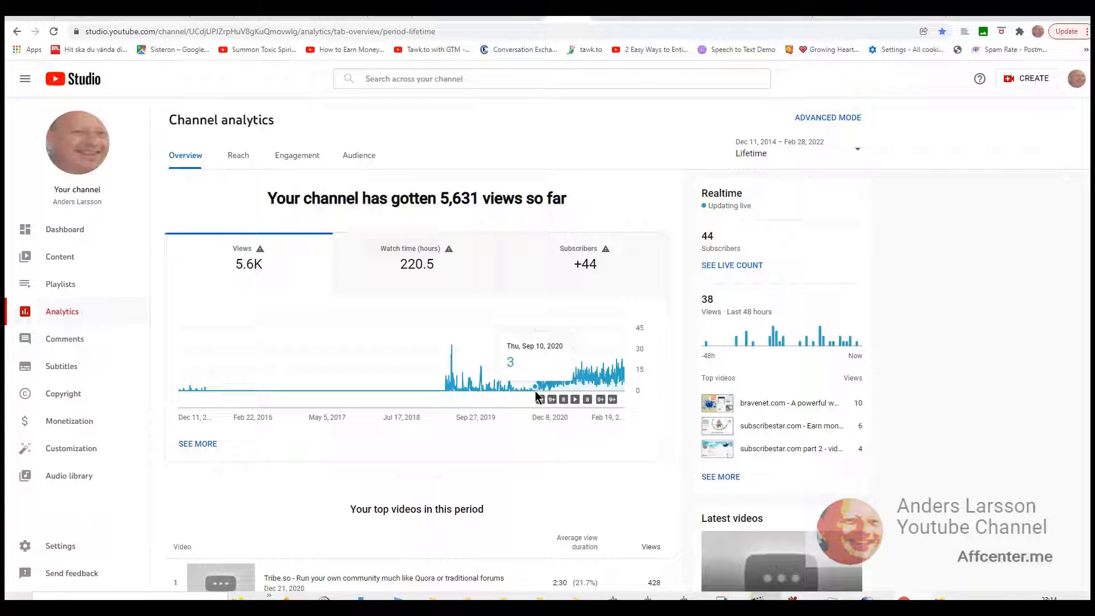
mouse_move(571, 382)
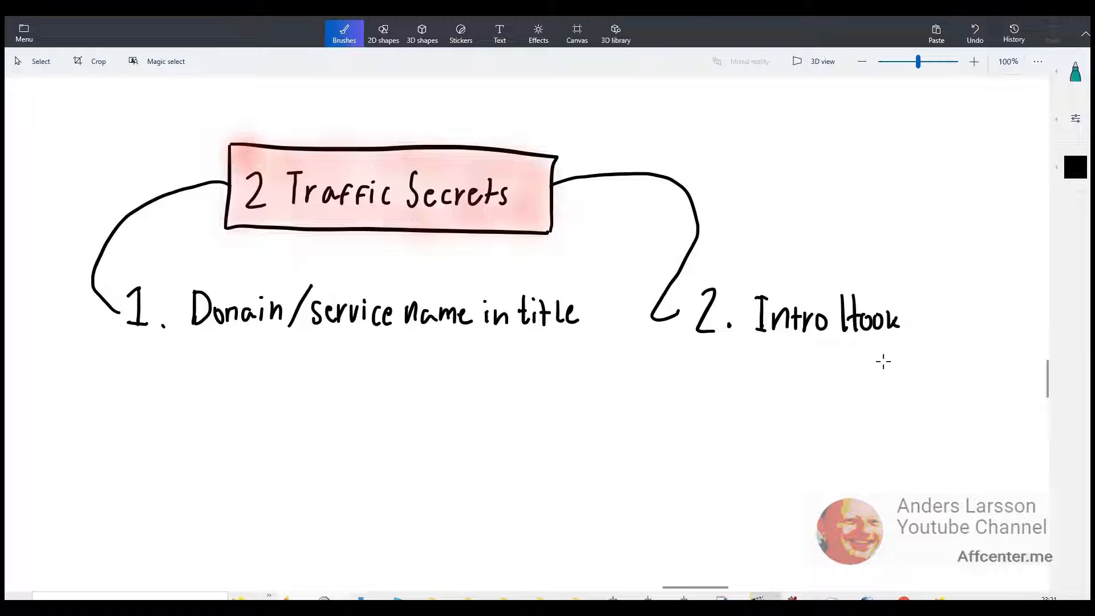
Draw the segmented I–C–O intro hook bar with hatched section and a loop-back arrow to I.
drag(637, 374, 635, 433)
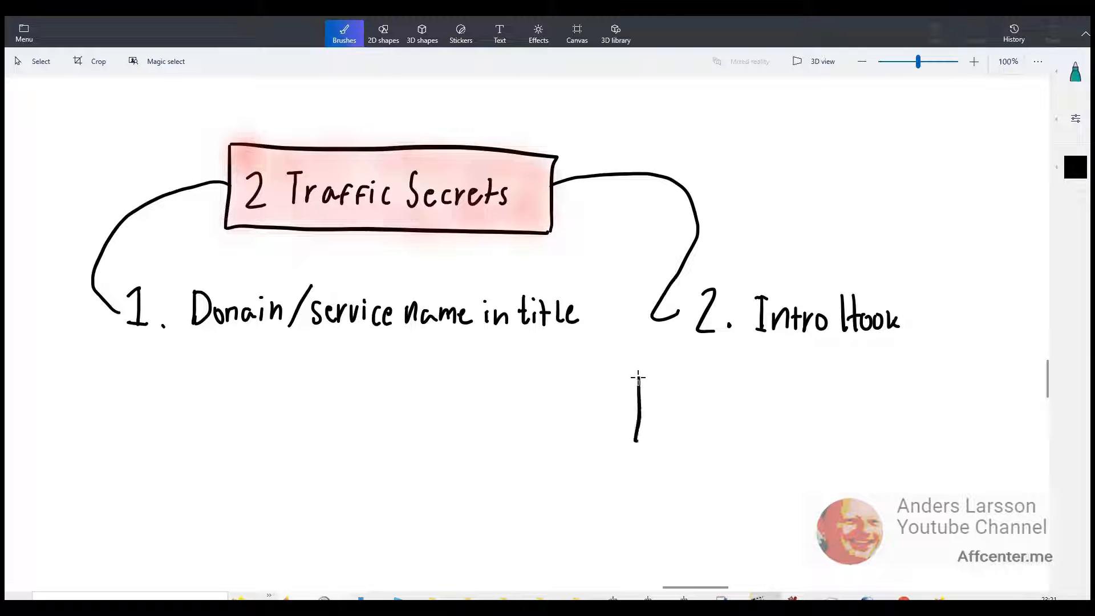
drag(636, 374, 935, 437)
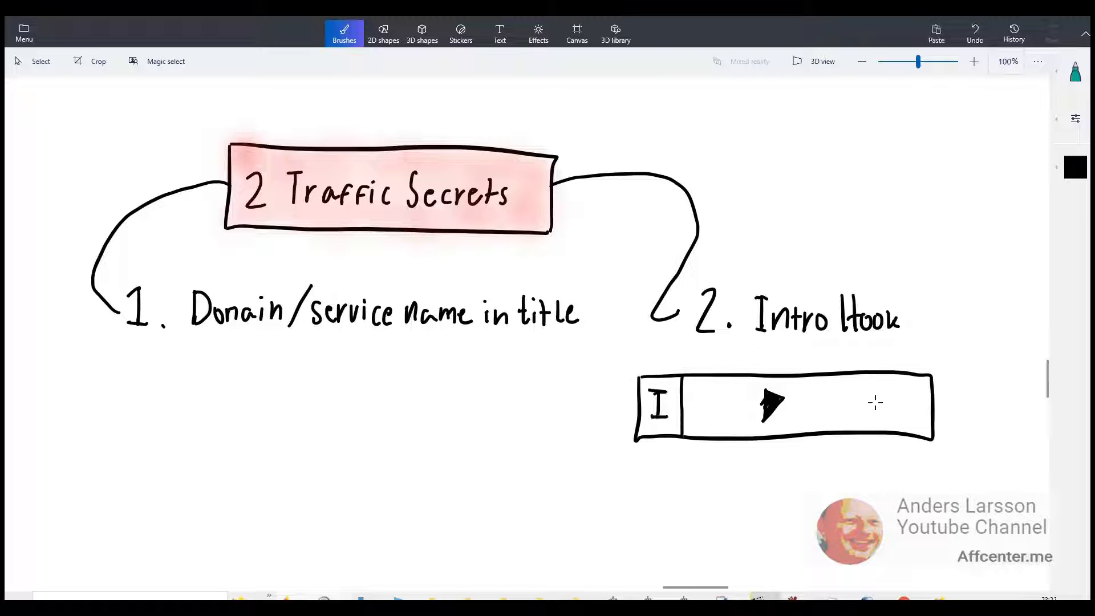
drag(888, 391, 915, 419)
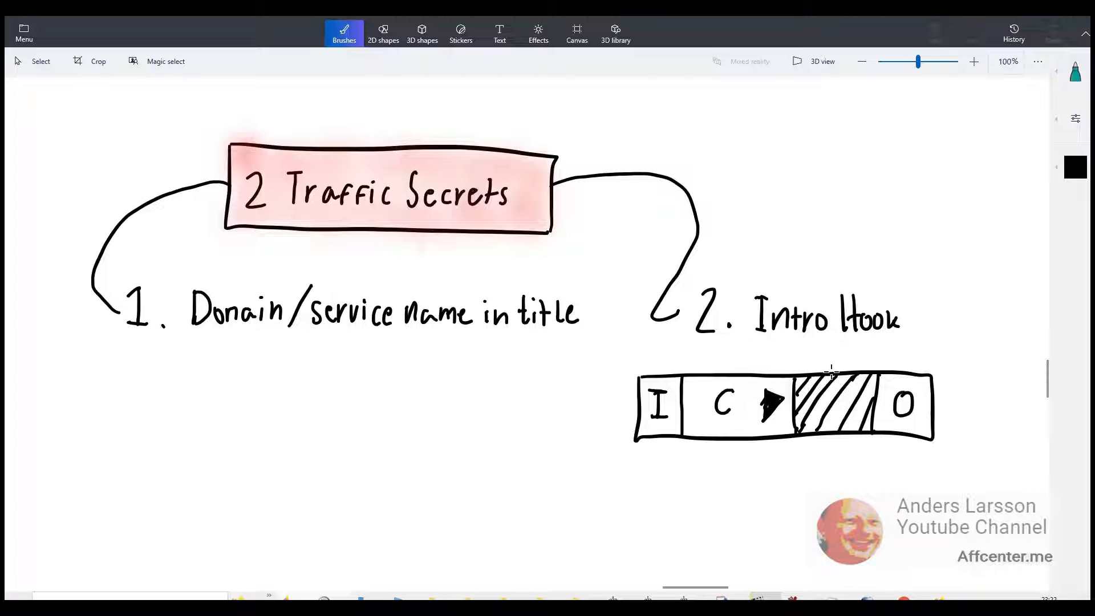
drag(649, 374, 832, 370)
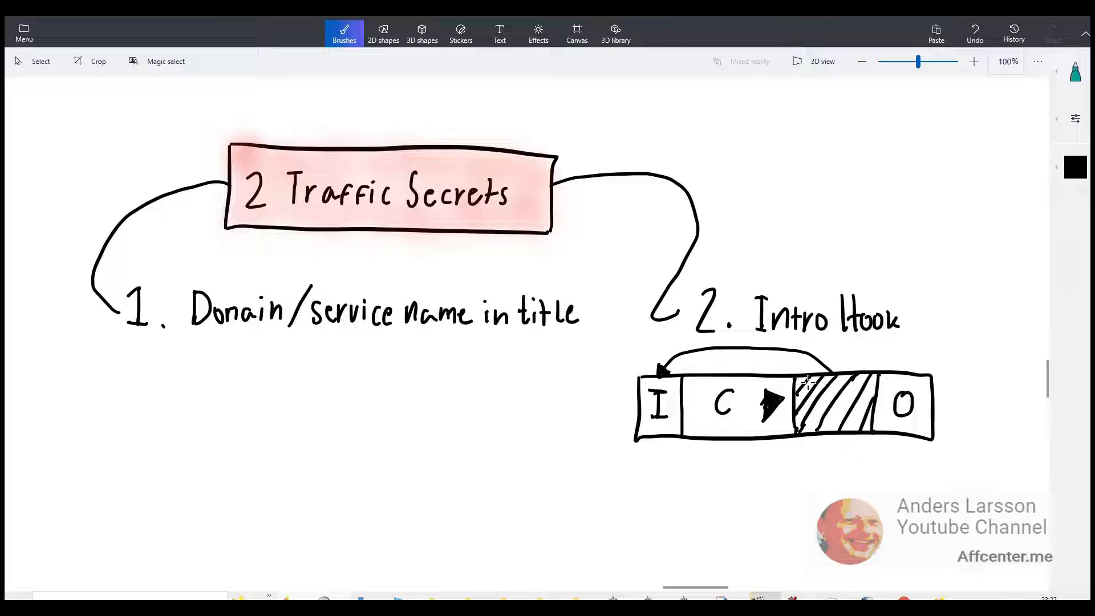
Add the Watch time arrow beneath the bar and a Rank Higher note linked to the O section.
drag(646, 453, 842, 453)
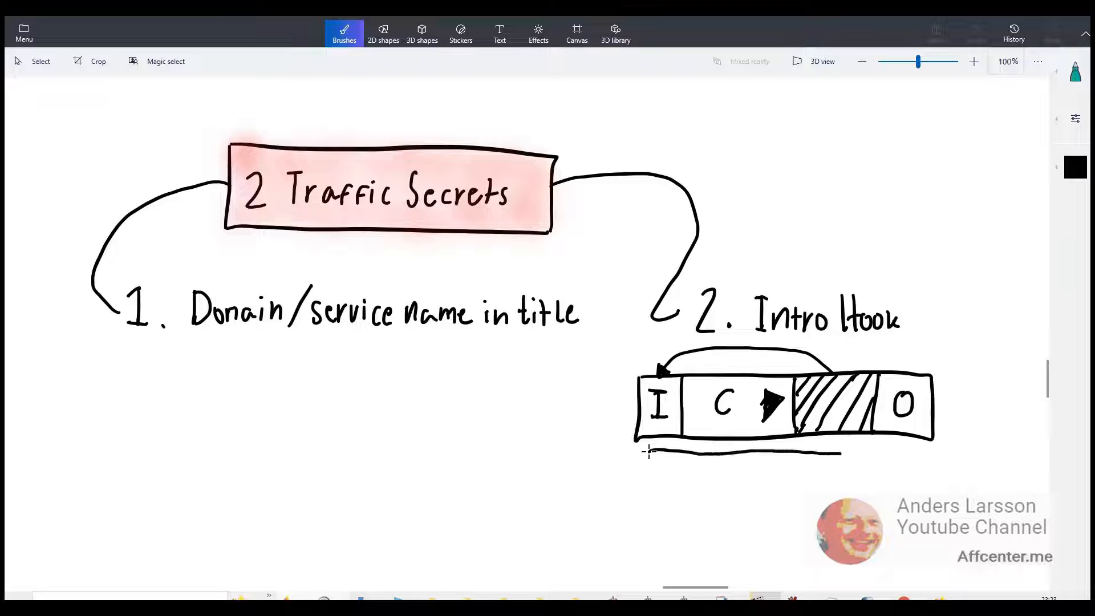
drag(649, 452, 846, 454)
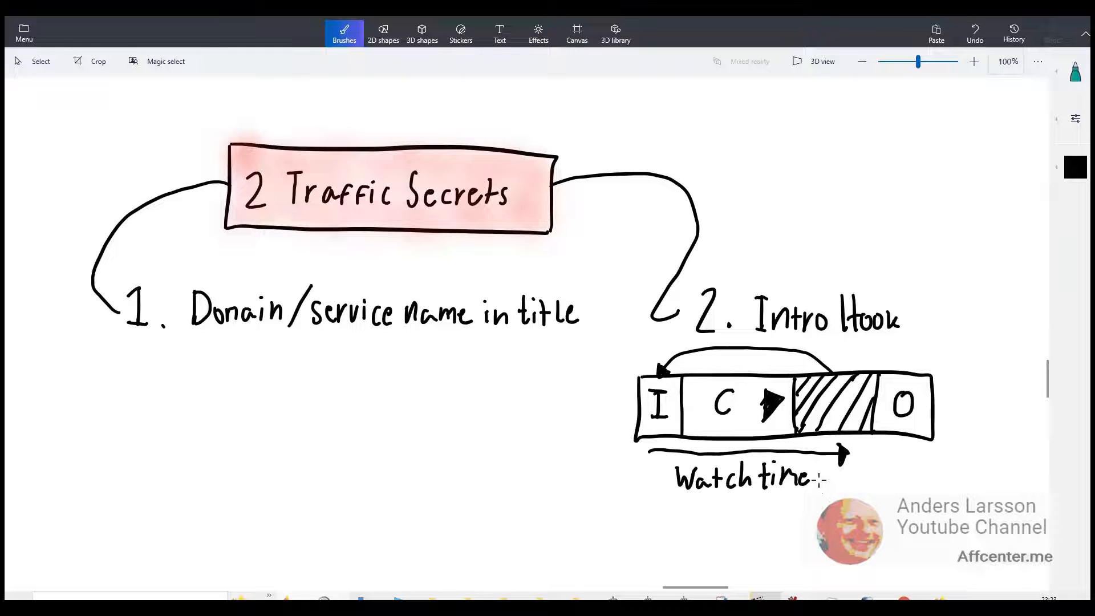
drag(817, 481, 964, 422)
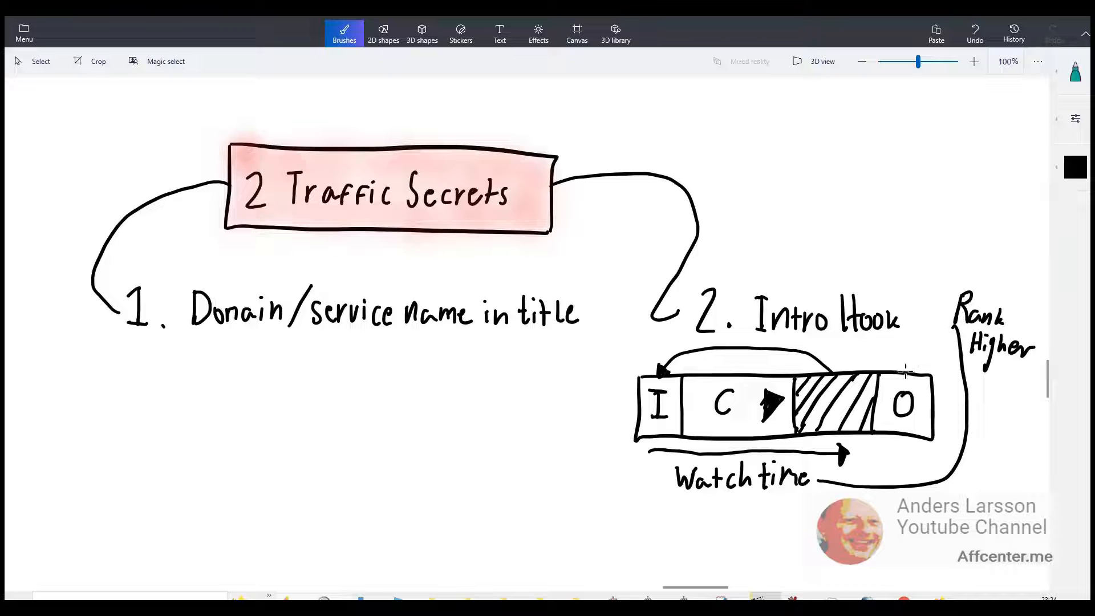
mouse_move(880, 372)
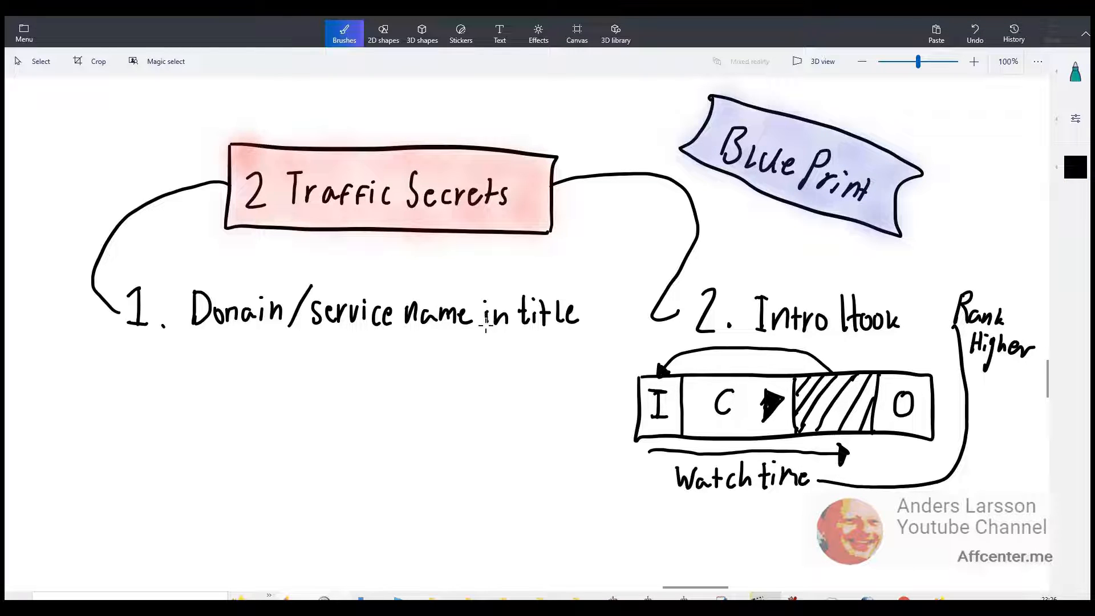
mouse_move(761, 304)
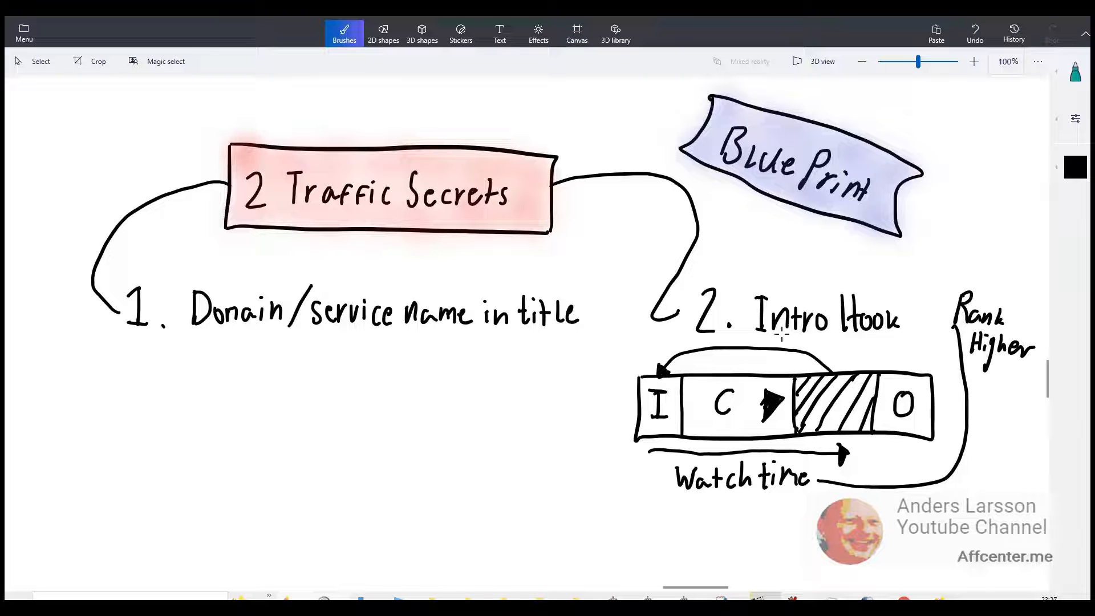
Draw a long downward arrow below the first point of the mind map.
drag(440, 363, 434, 531)
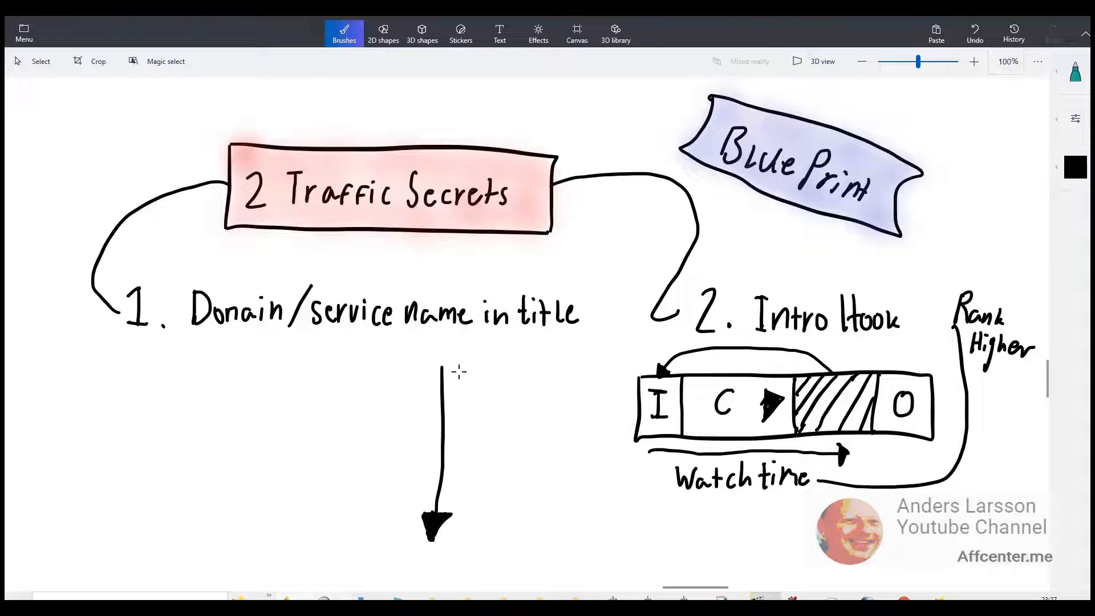
mouse_move(485, 481)
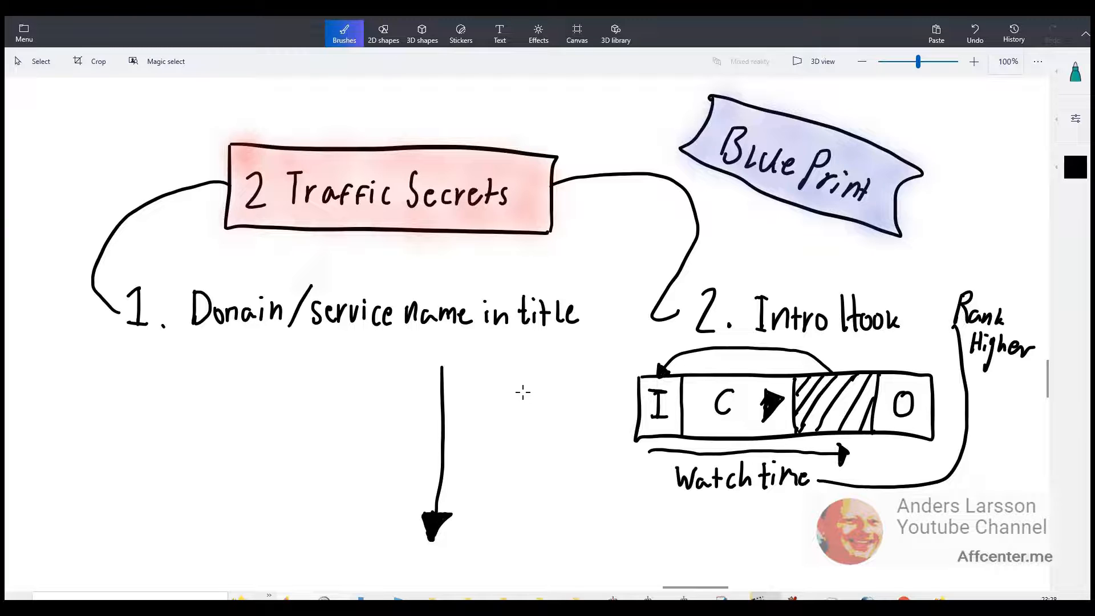
mouse_move(524, 410)
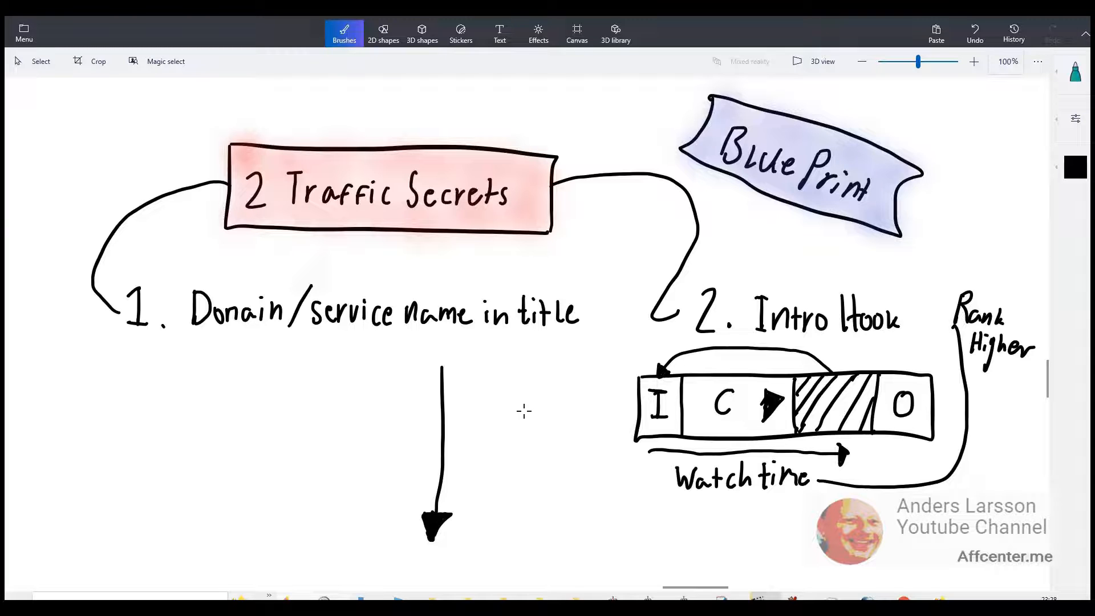
mouse_move(490, 385)
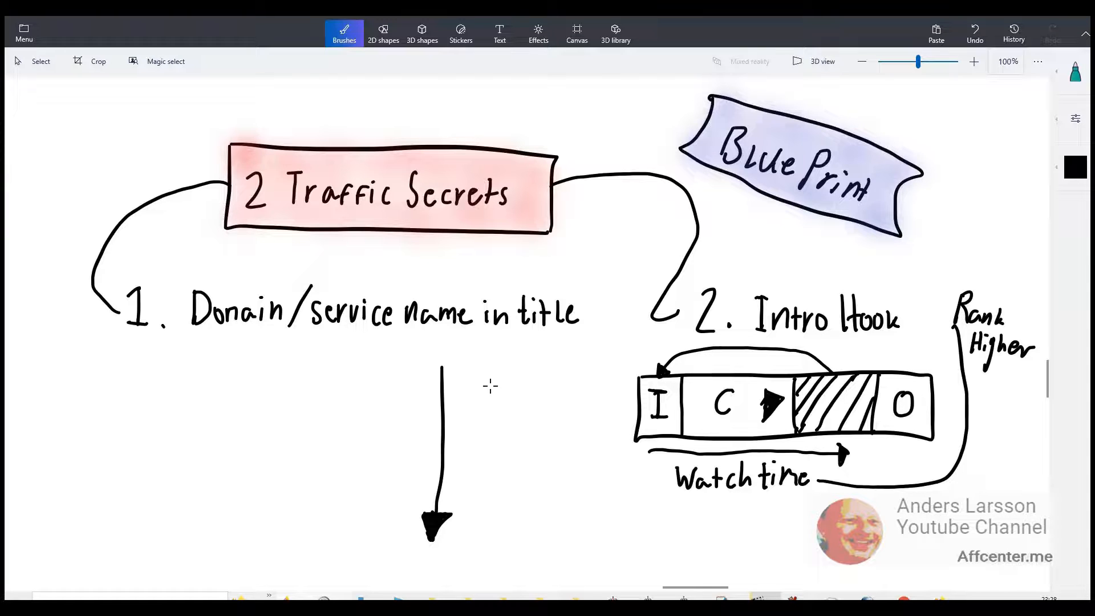
mouse_move(481, 402)
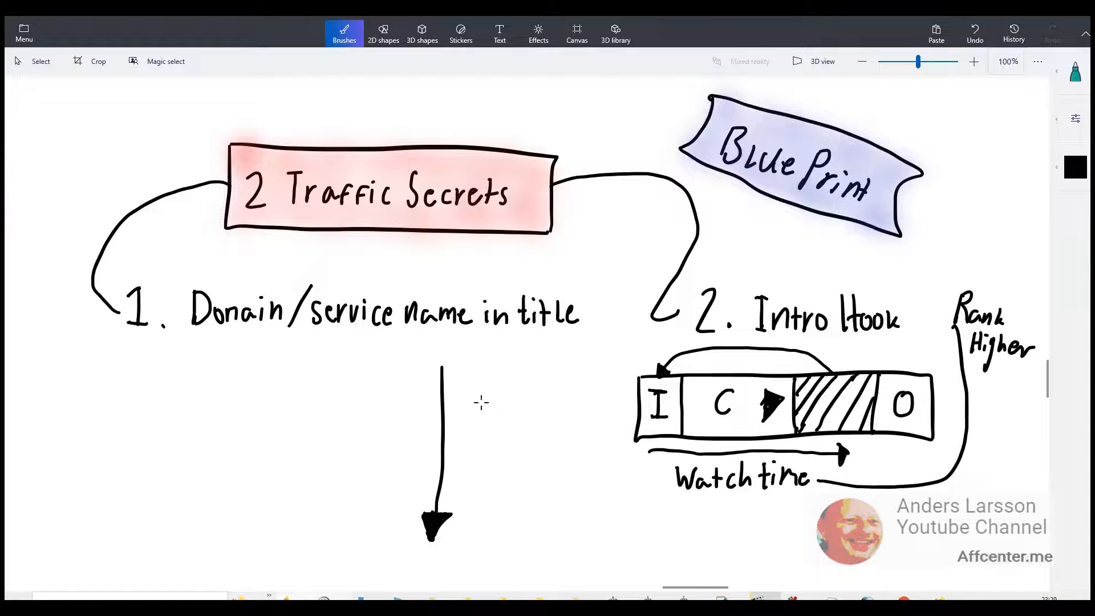
mouse_move(476, 369)
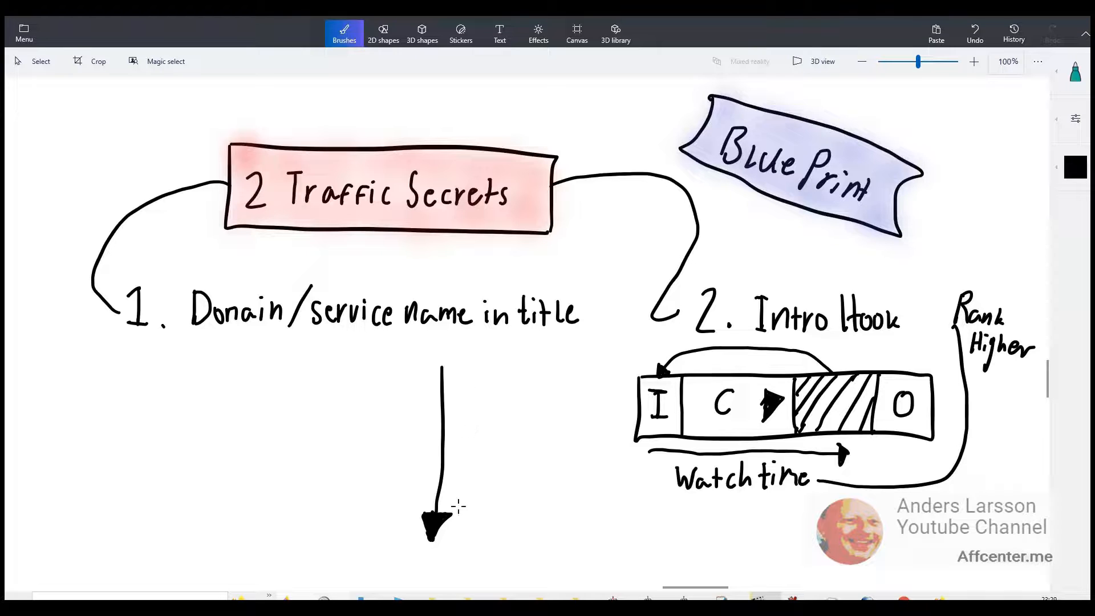
mouse_move(431, 527)
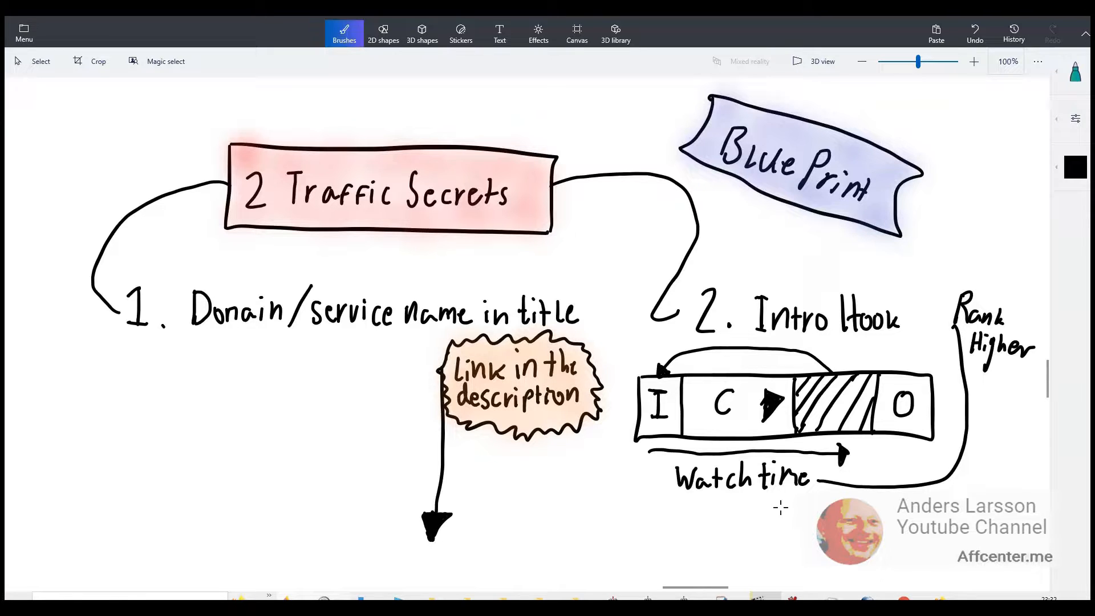
mouse_move(819, 575)
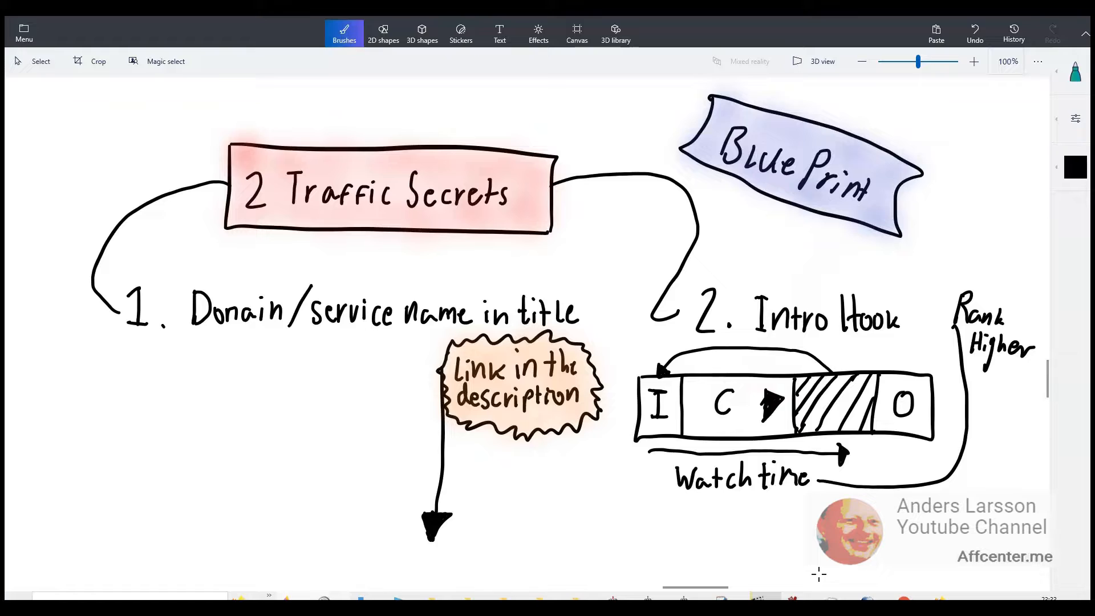